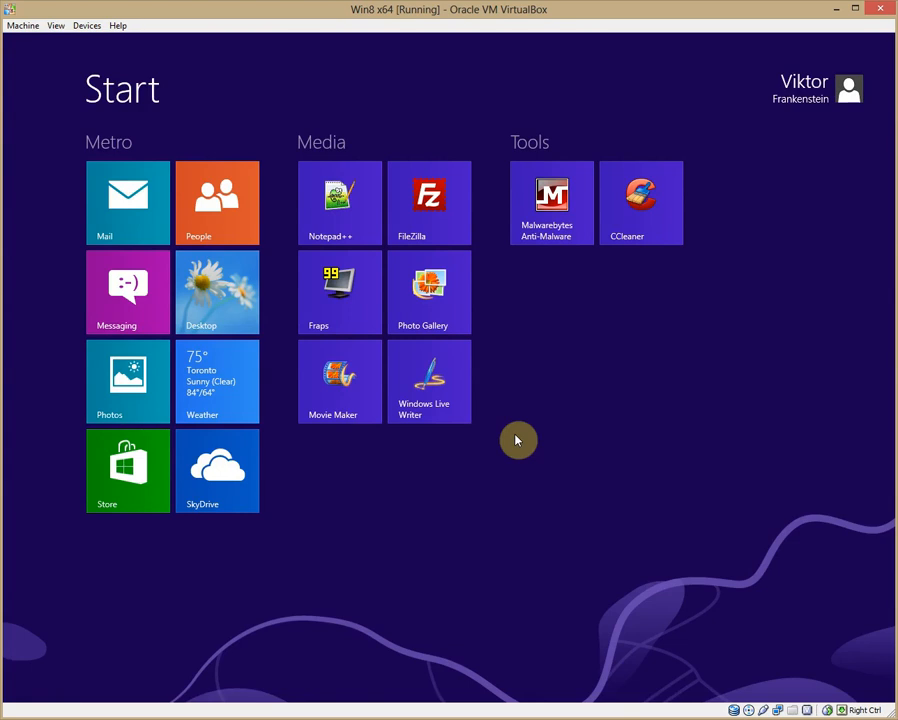
{"action": "mouse_move", "coordinate": [588, 396]}
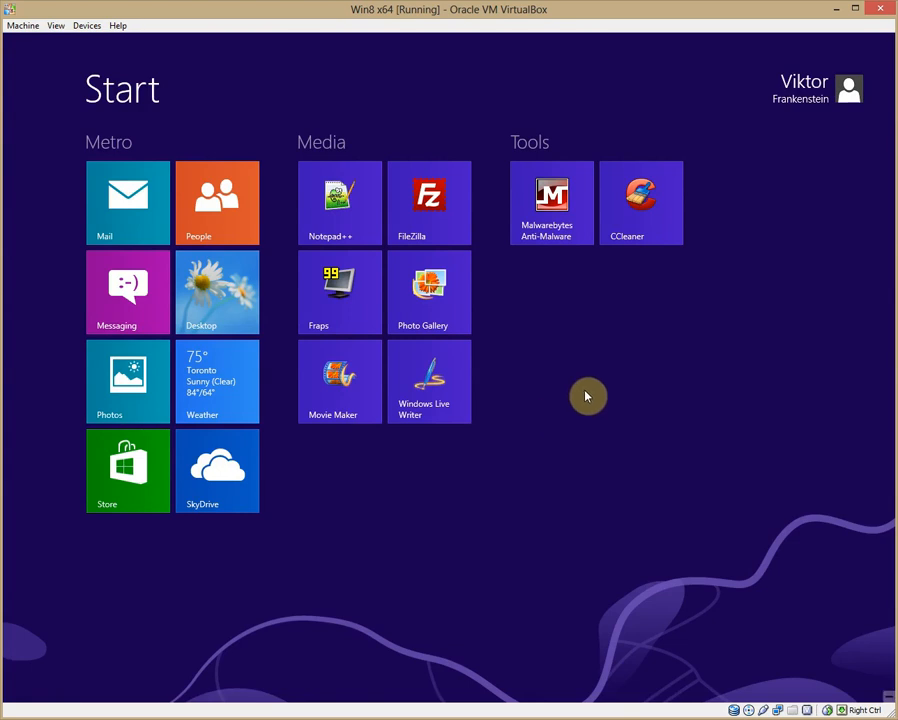
{"action": "mouse_move", "coordinate": [108, 150]}
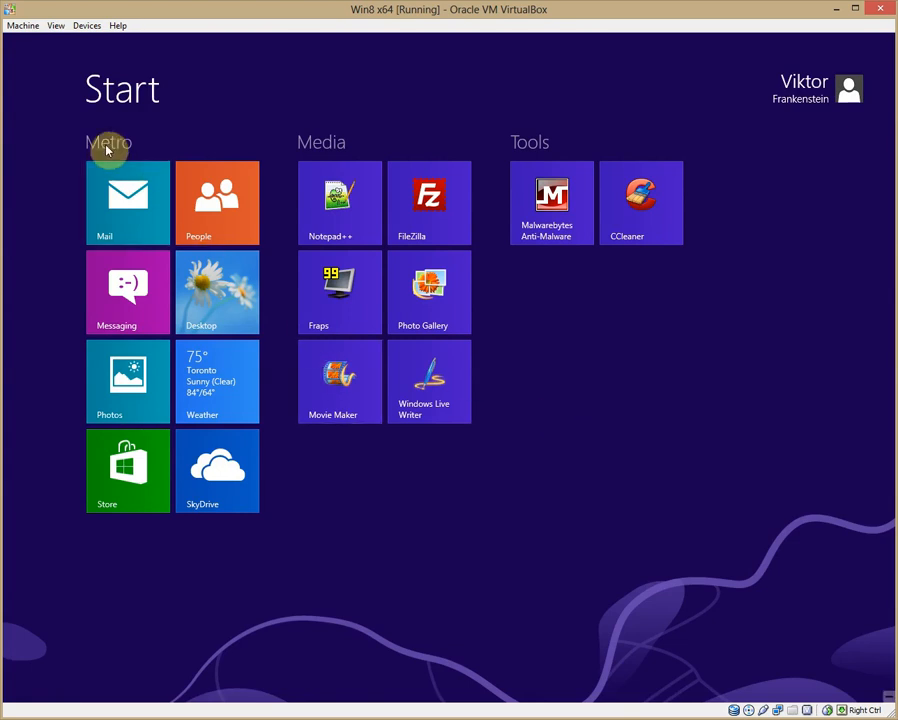
{"action": "mouse_move", "coordinate": [470, 148]}
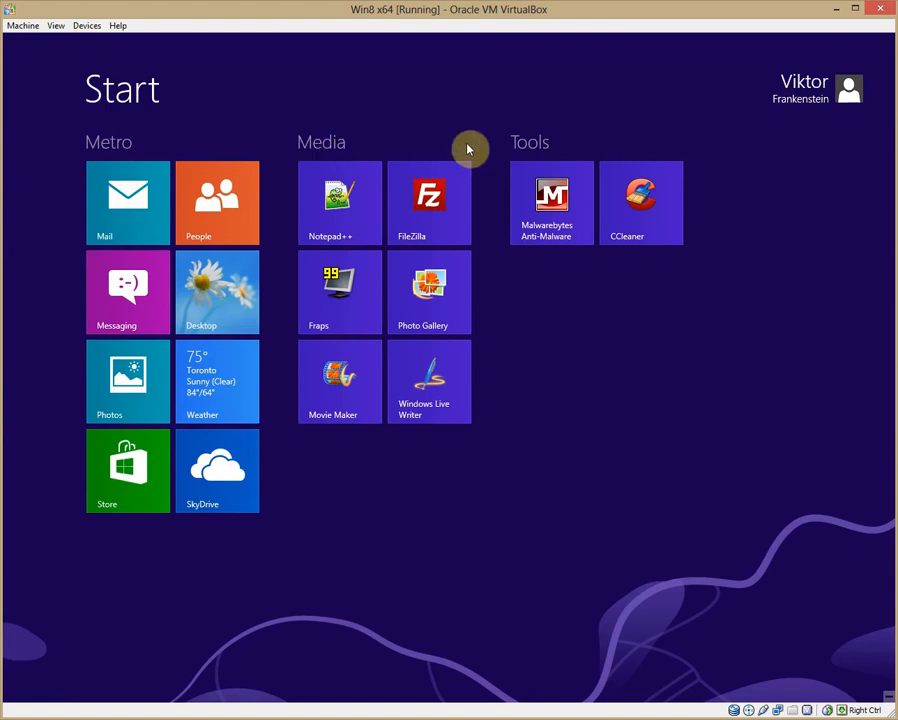
{"action": "mouse_move", "coordinate": [128, 148]}
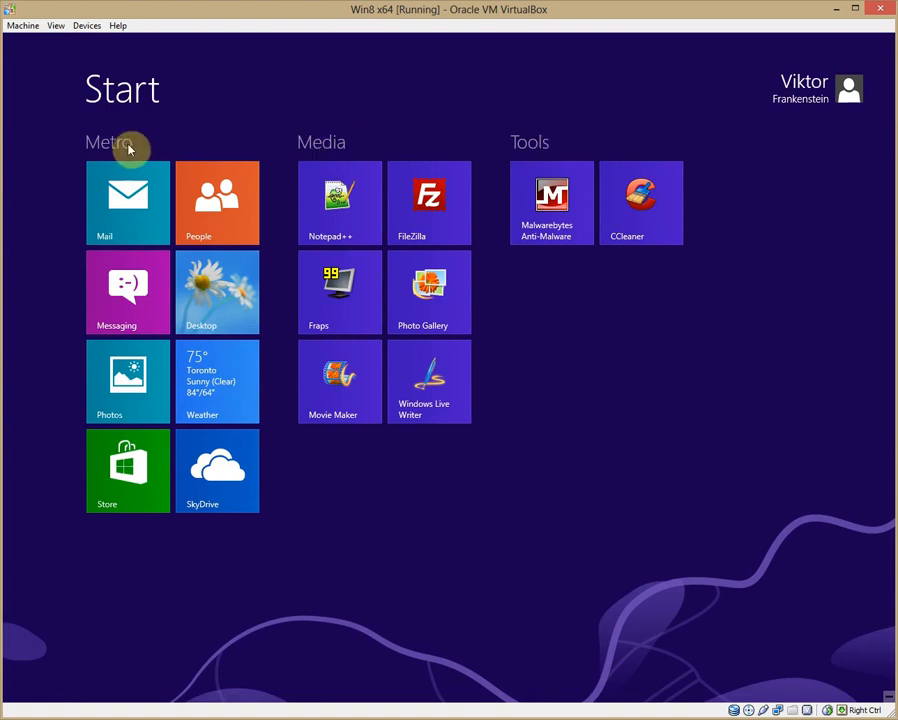
{"action": "mouse_move", "coordinate": [392, 328]}
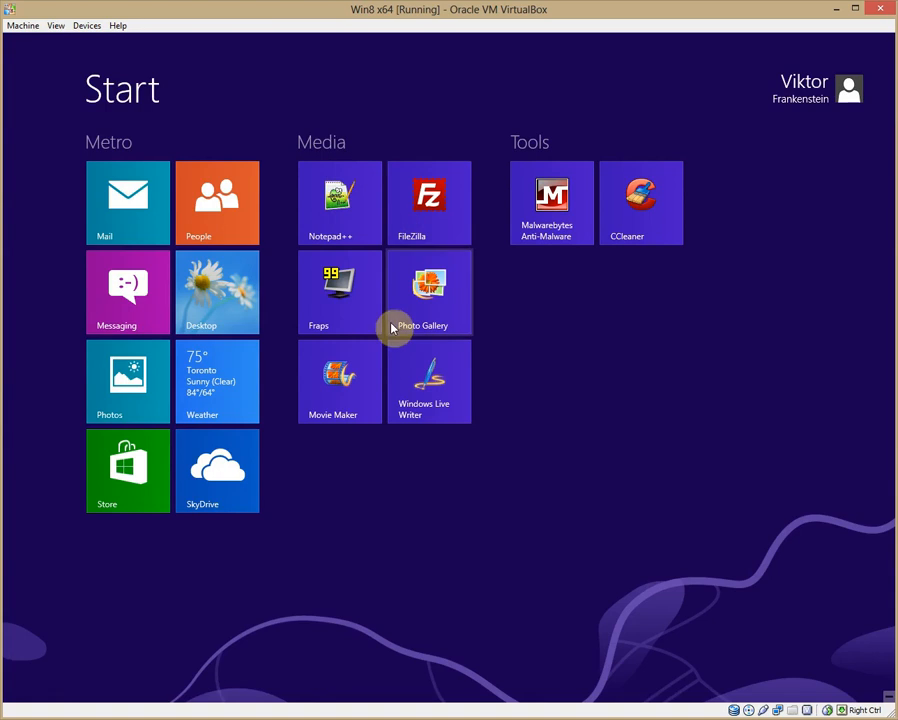
{"action": "mouse_move", "coordinate": [516, 148]}
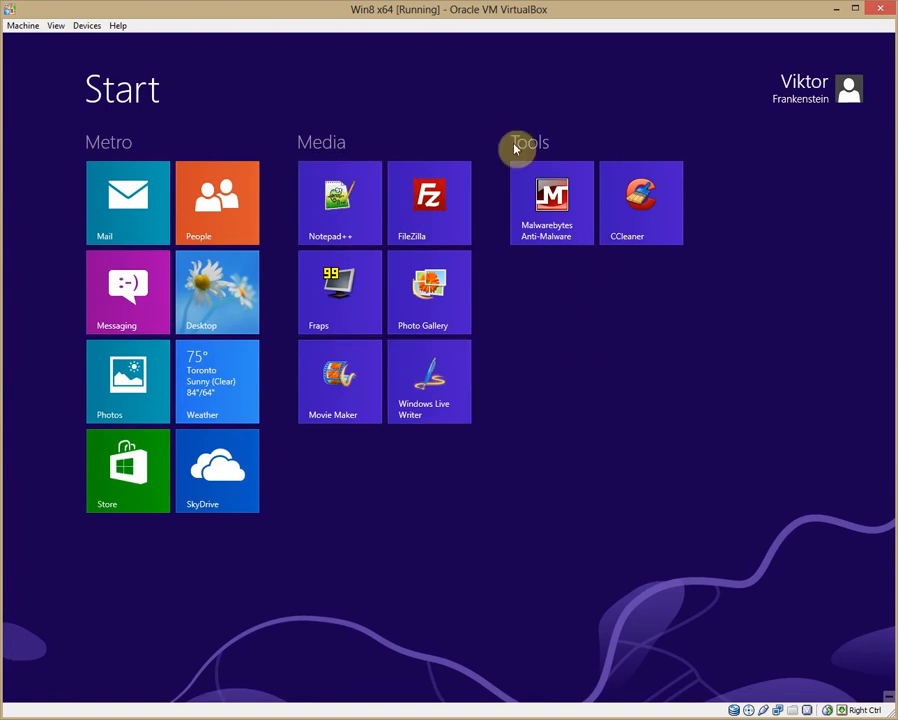
{"action": "mouse_move", "coordinate": [776, 480]}
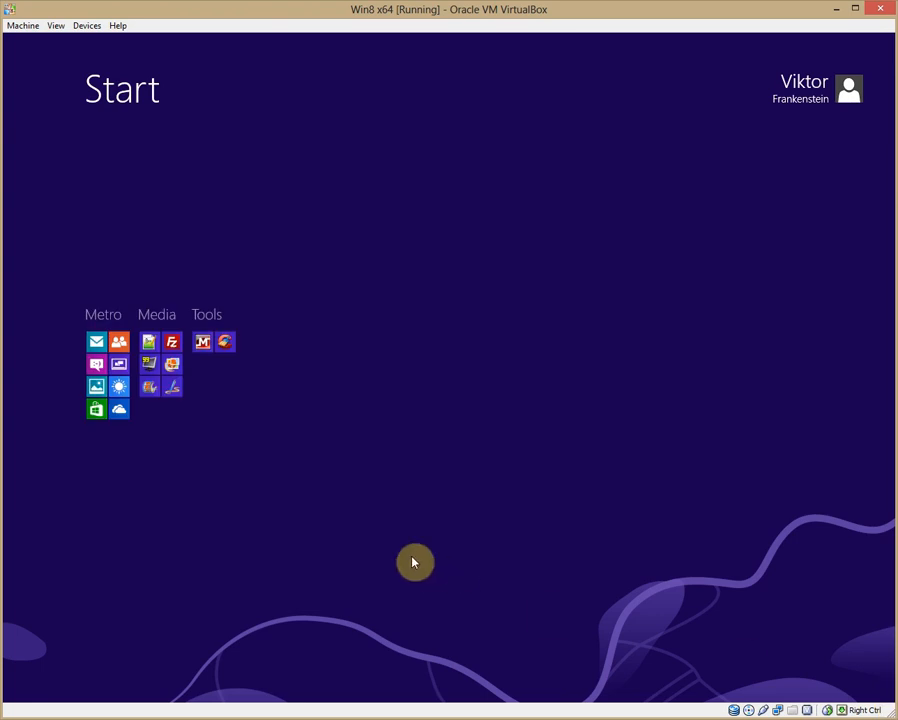
{"action": "mouse_move", "coordinate": [262, 484]}
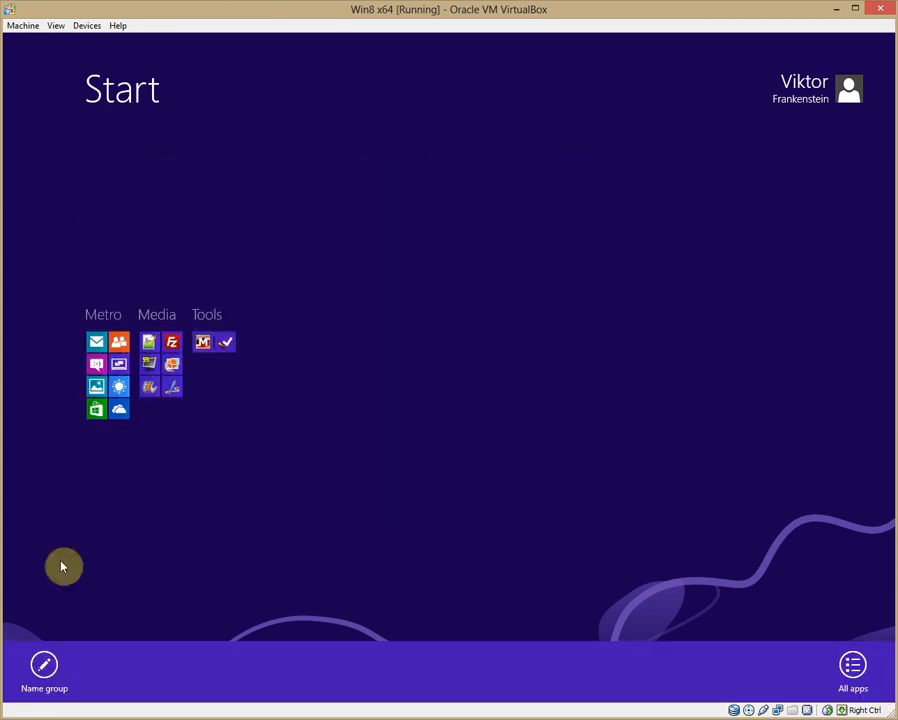
{"action": "mouse_move", "coordinate": [200, 492]}
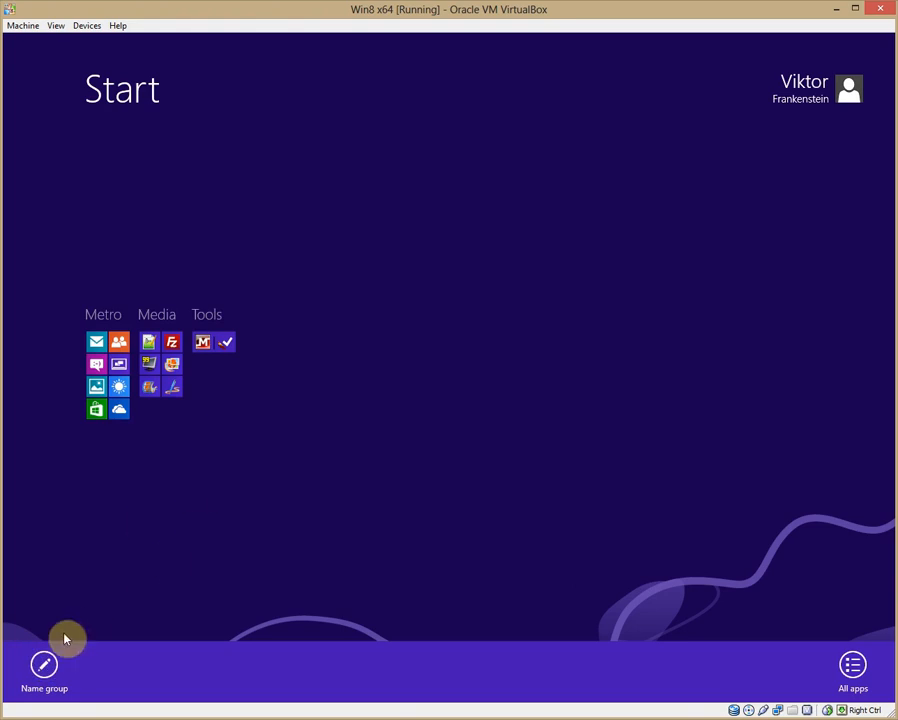
Search 'mru' on the Start screen and pin MRU-Blaster to Start
{"action": "left_click", "coordinate": [44, 670]}
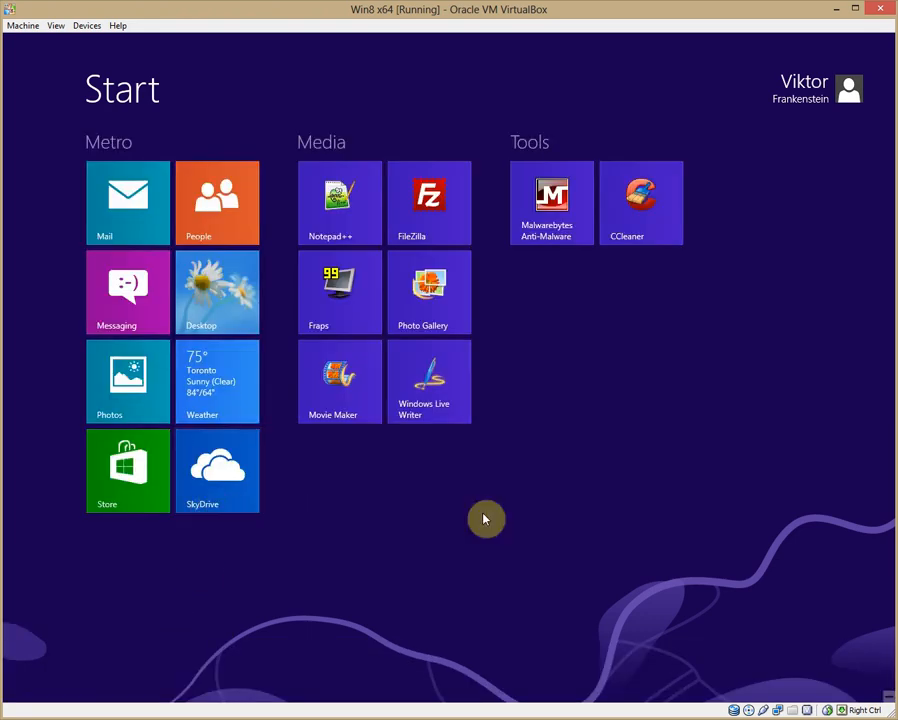
{"action": "mouse_move", "coordinate": [560, 332]}
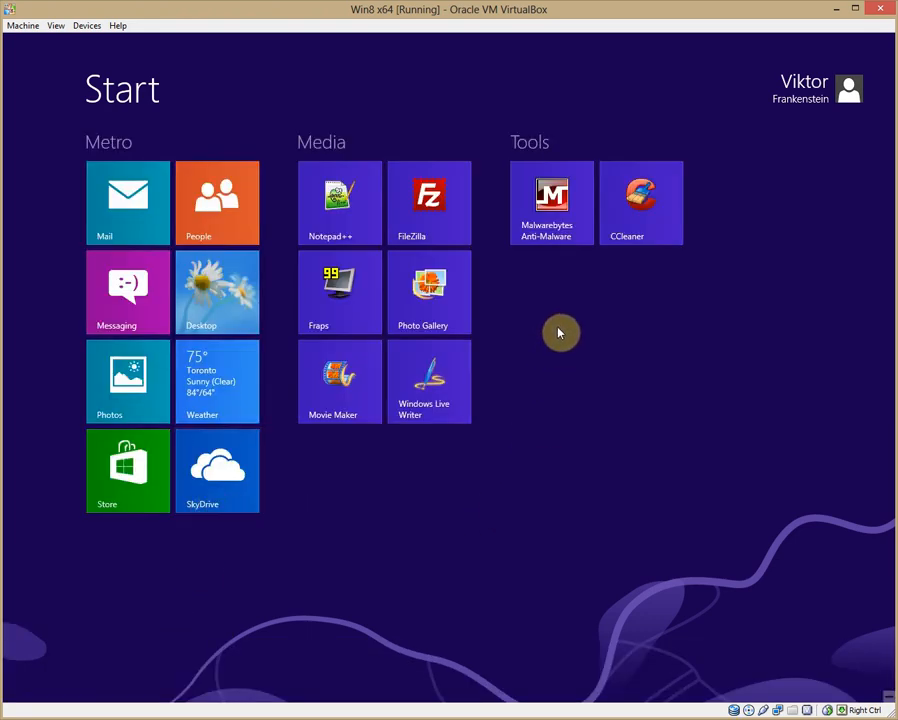
{"action": "mouse_move", "coordinate": [584, 354]}
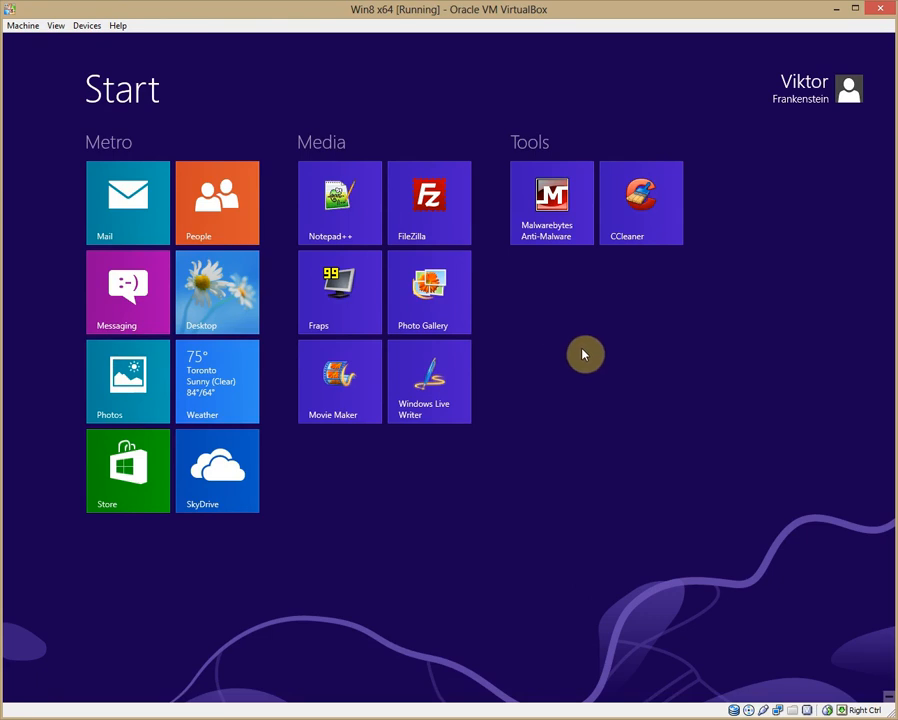
{"action": "type", "text": "mru"}
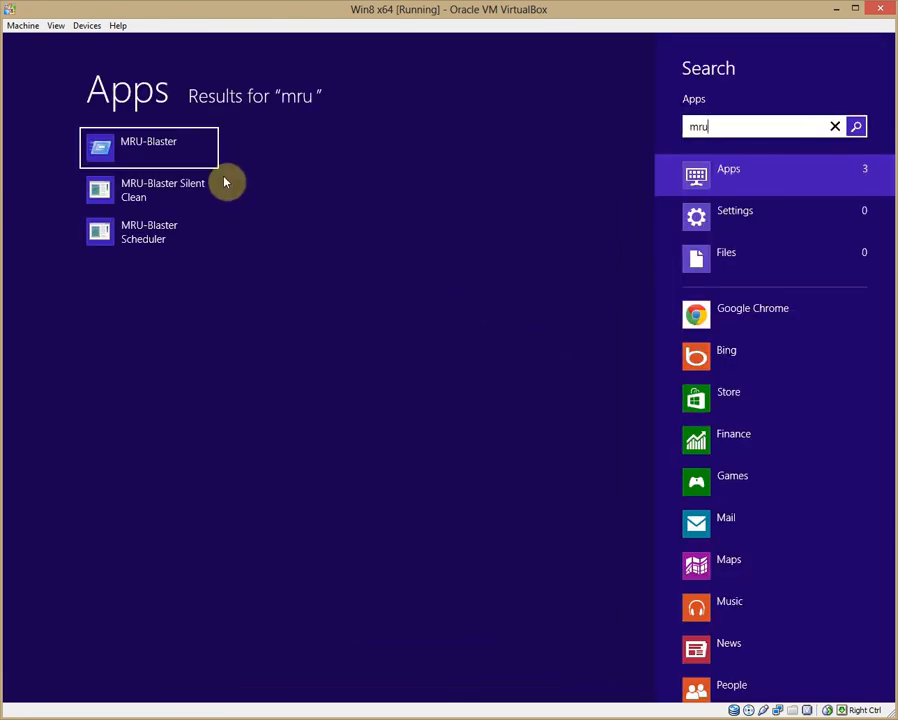
{"action": "right_click", "coordinate": [148, 148]}
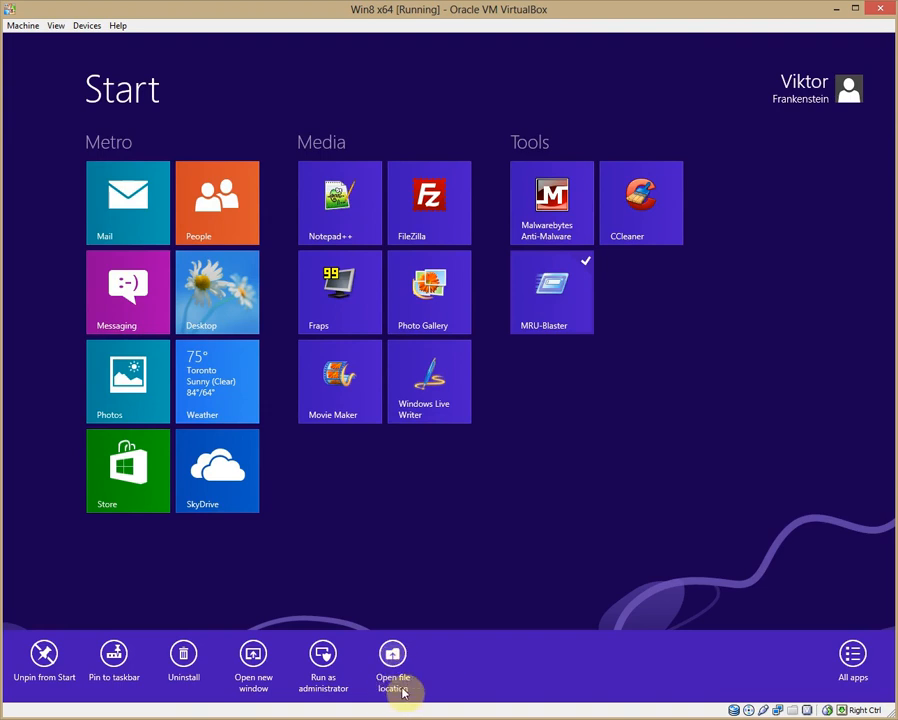
Go to MRU-Blaster's shortcut folder and bring up its Properties with the icon choices
{"action": "left_click", "coordinate": [392, 664]}
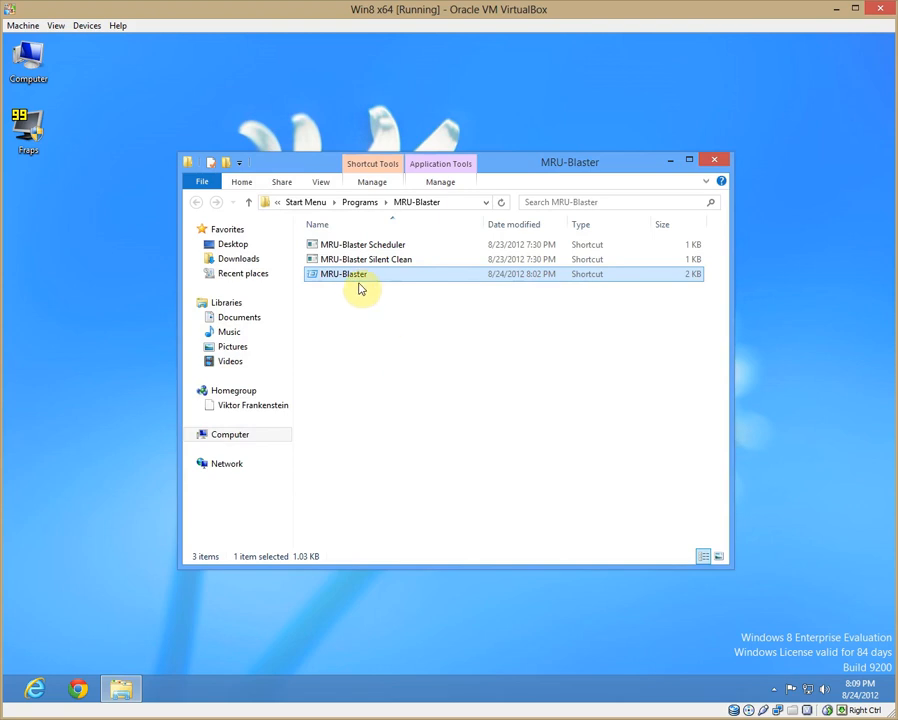
{"action": "right_click", "coordinate": [340, 274]}
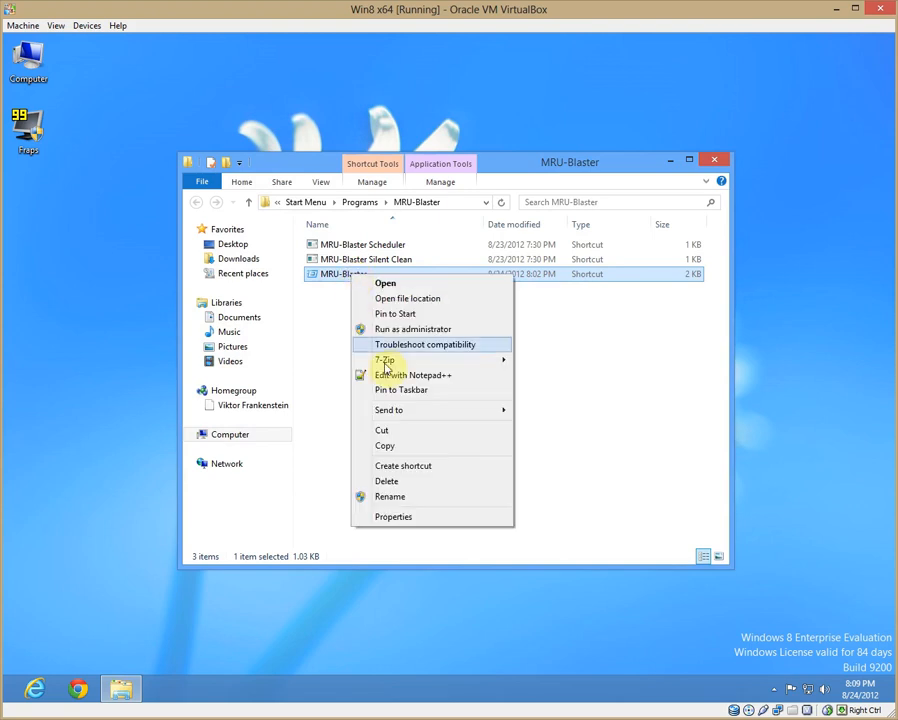
{"action": "left_click", "coordinate": [392, 516]}
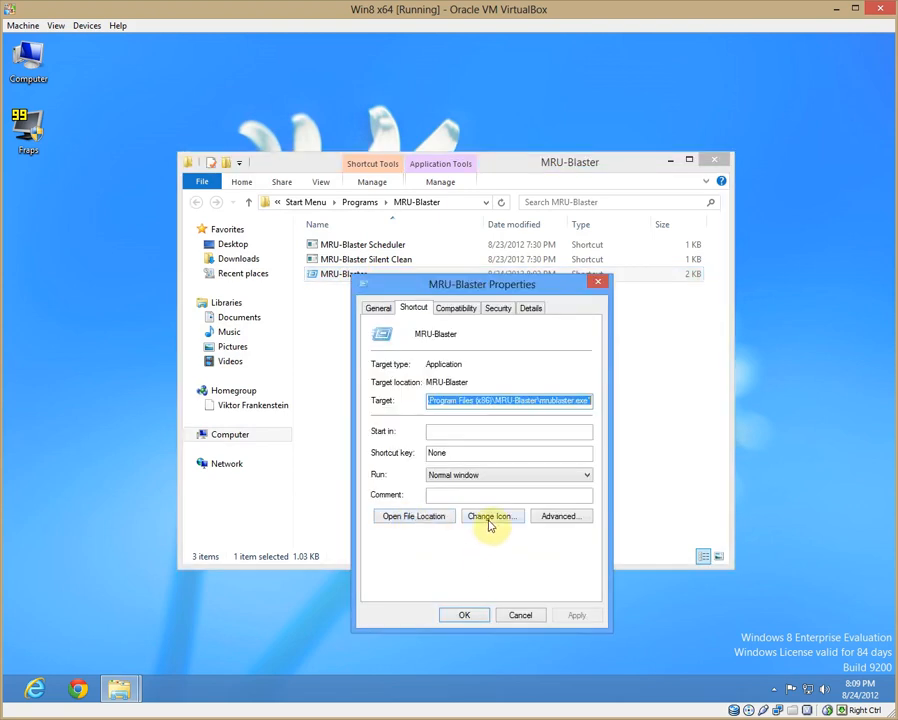
{"action": "left_click", "coordinate": [490, 516]}
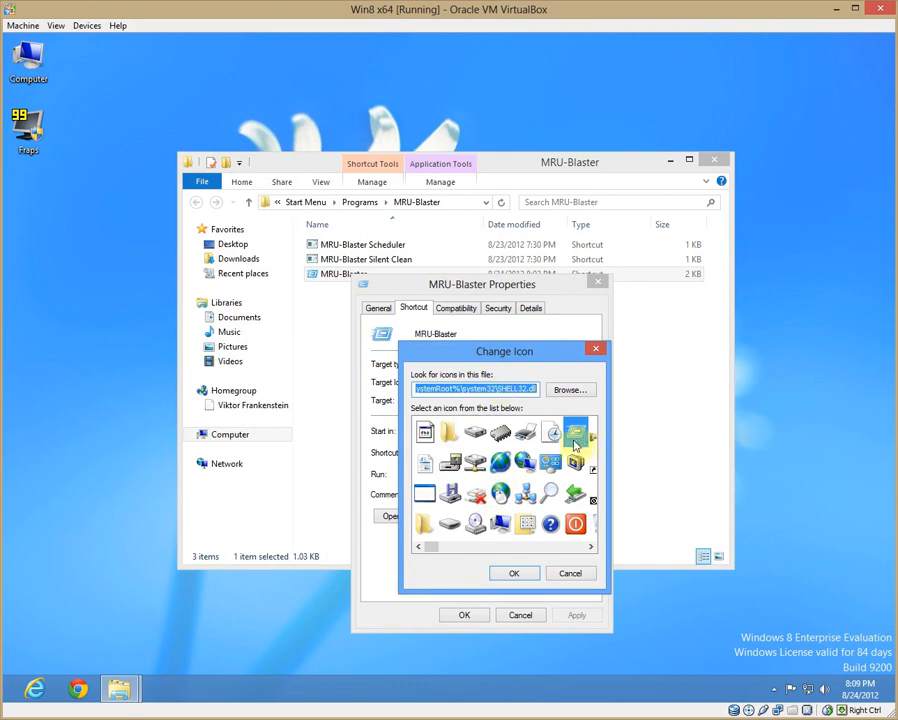
Choose a new icon for the MRU-Blaster shortcut and go to the program's own folder
{"action": "left_click", "coordinate": [576, 444]}
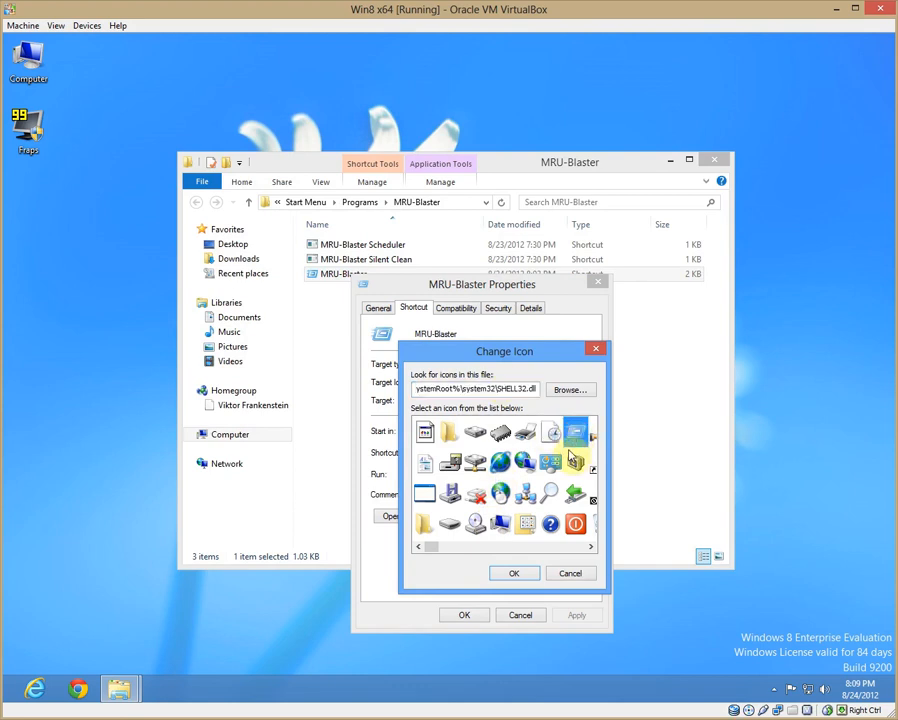
{"action": "left_click", "coordinate": [424, 432]}
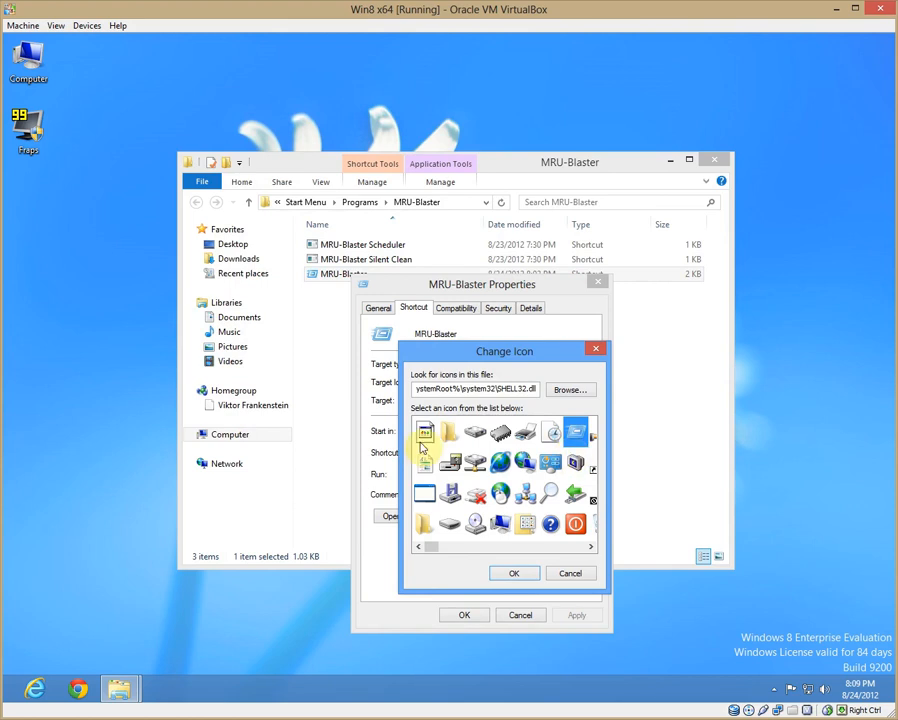
{"action": "left_click", "coordinate": [570, 572]}
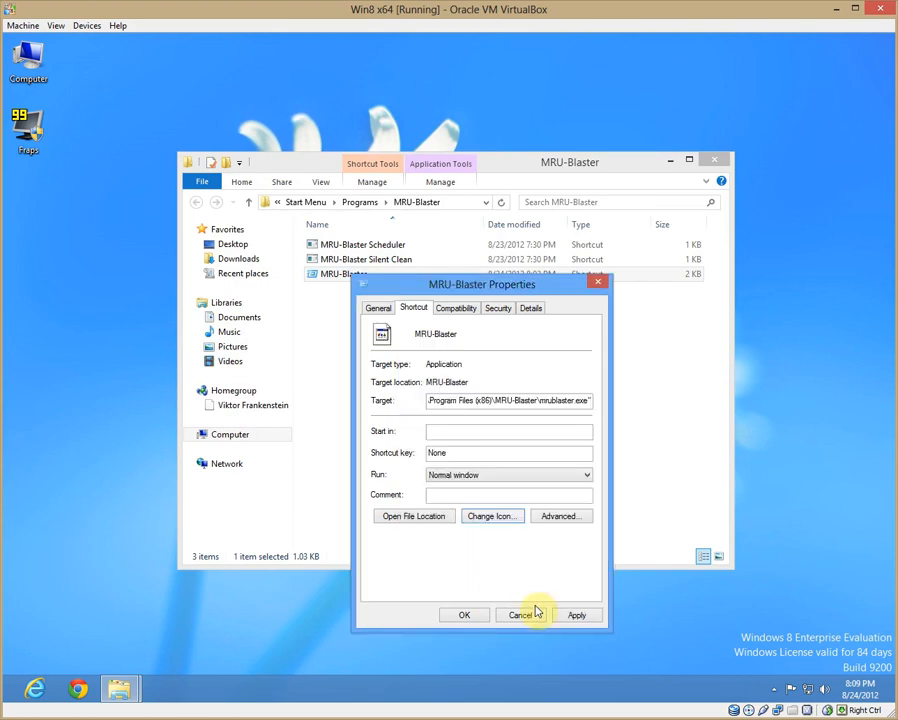
{"action": "mouse_move", "coordinate": [492, 516]}
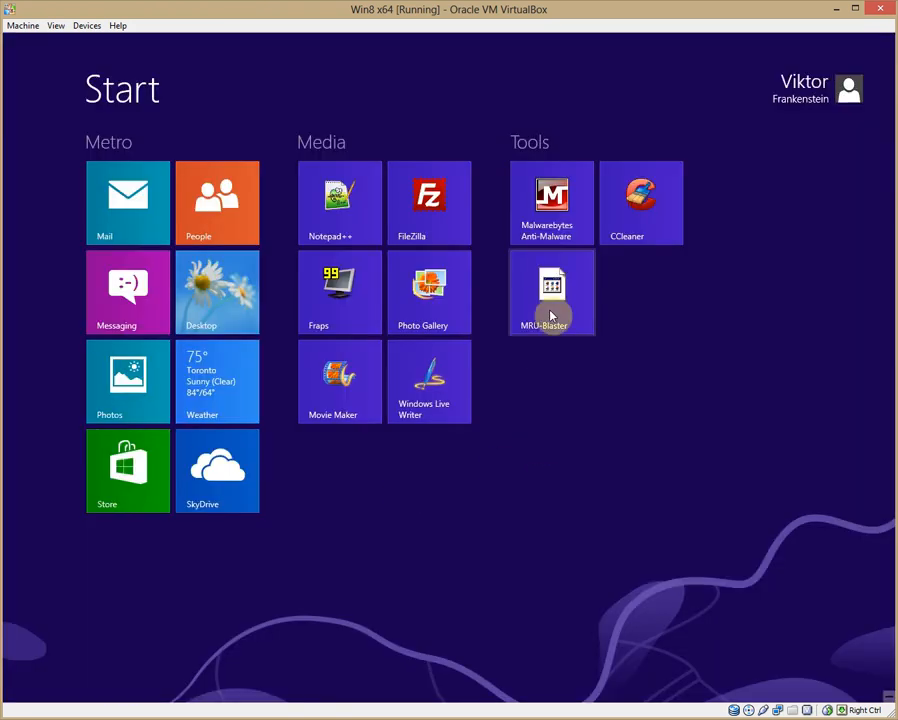
{"action": "left_click", "coordinate": [552, 292]}
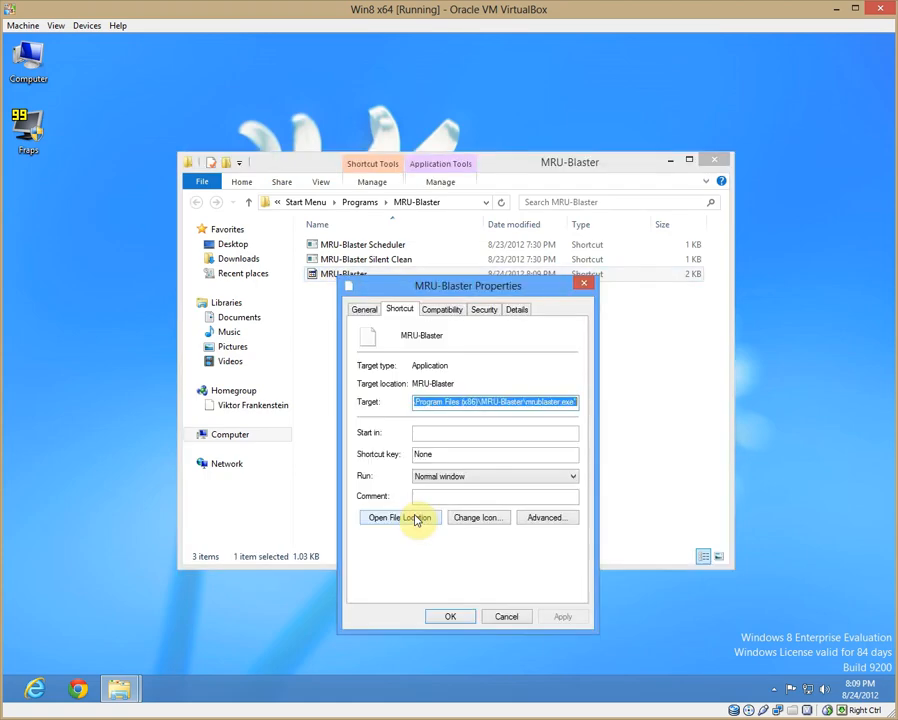
{"action": "left_click", "coordinate": [478, 516]}
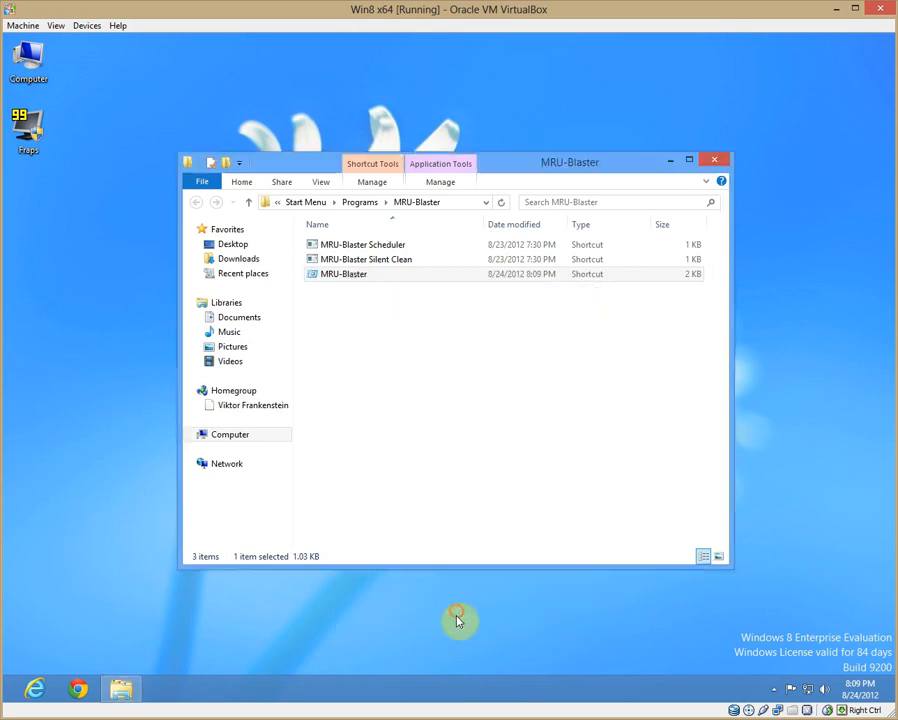
Return to the Start screen to see MRU-Blaster's new icon in the Tools group
{"action": "left_click", "coordinate": [714, 160]}
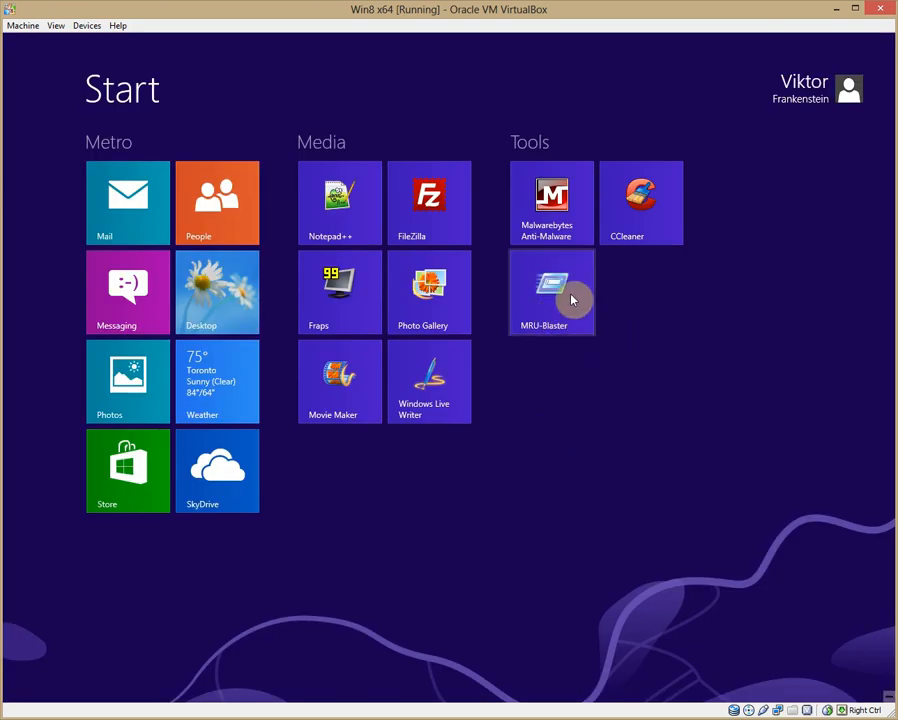
{"action": "mouse_move", "coordinate": [518, 216]}
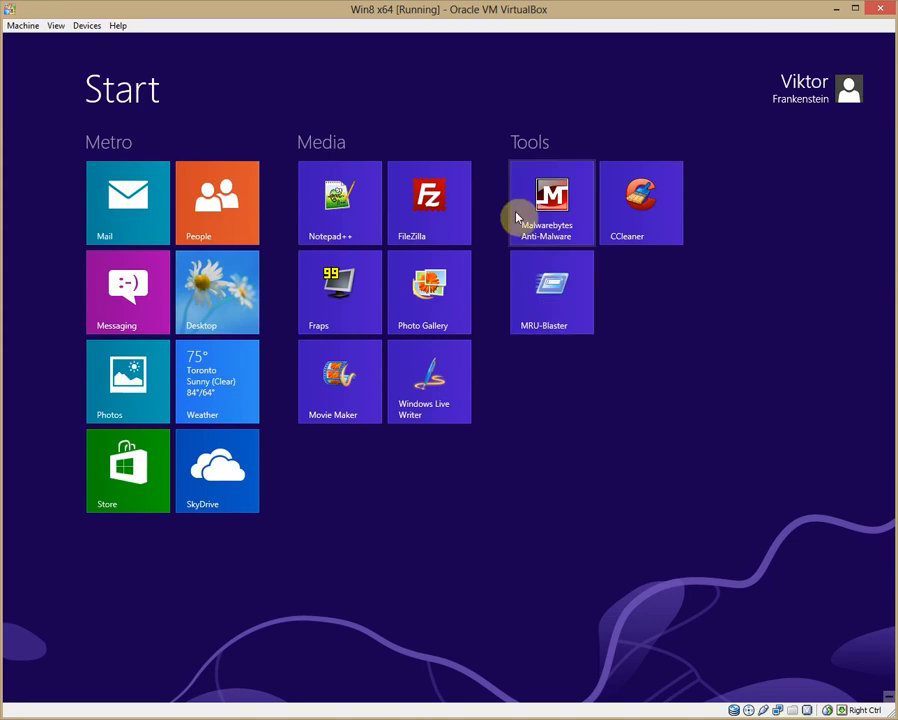
{"action": "mouse_move", "coordinate": [560, 420]}
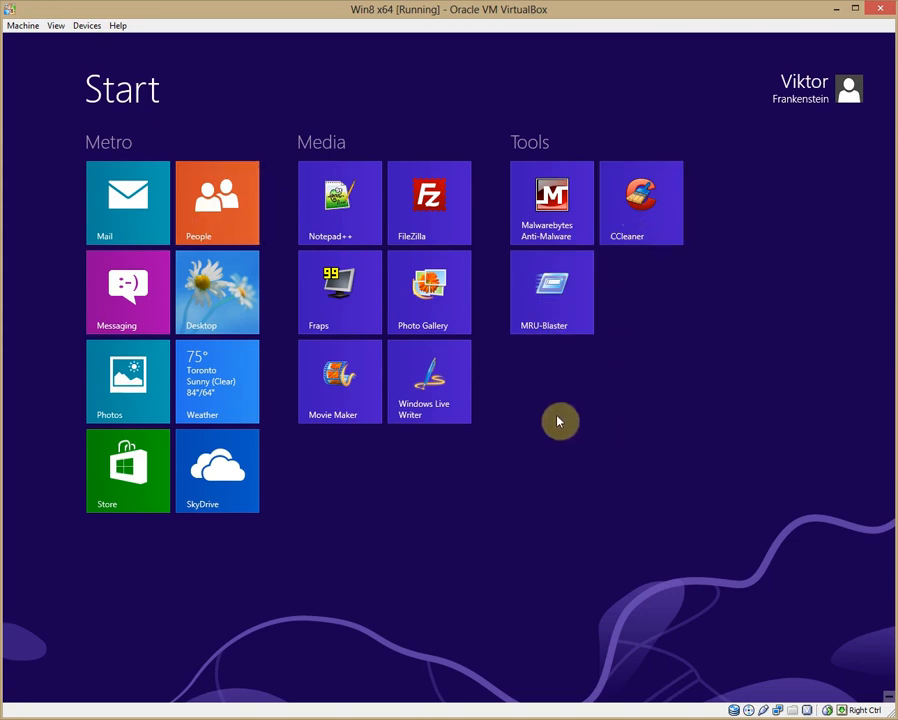
{"action": "mouse_move", "coordinate": [556, 422]}
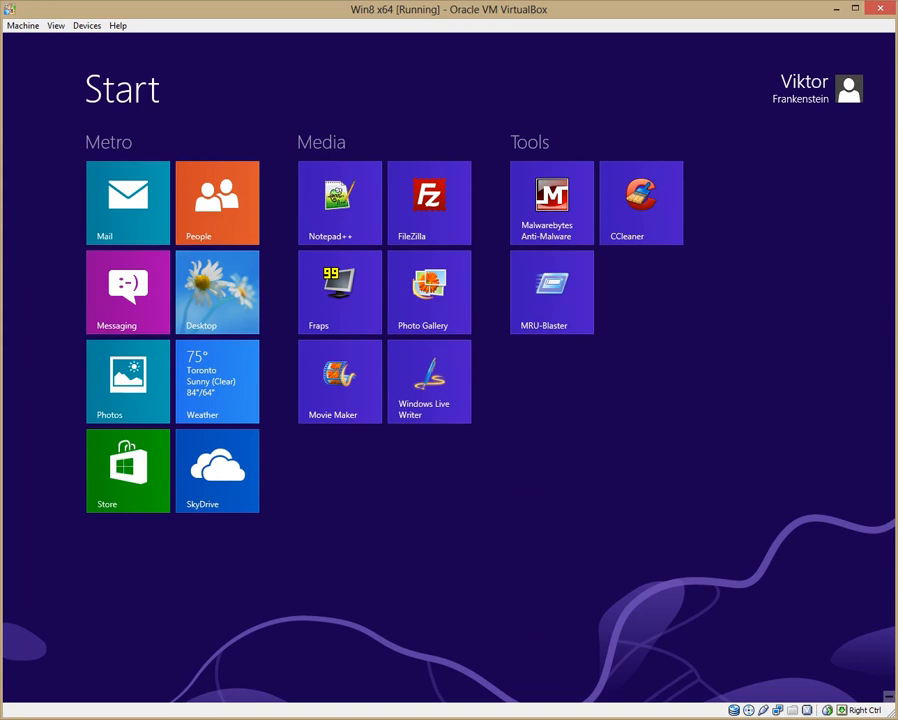
{"action": "left_click", "coordinate": [216, 292]}
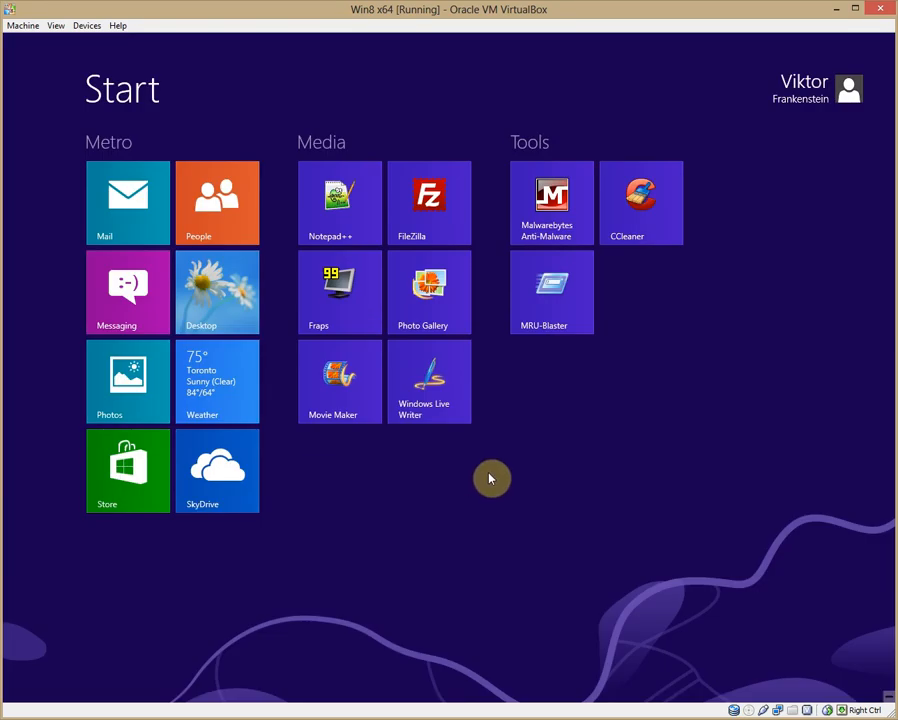
{"action": "mouse_move", "coordinate": [504, 486]}
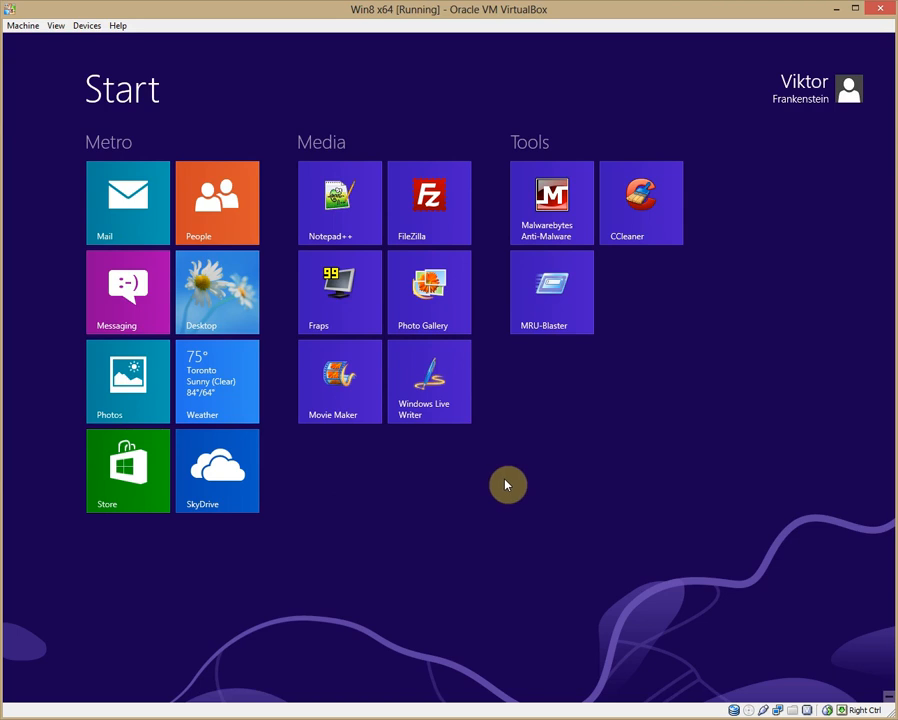
Search 'not' on the Start screen and bring up options for the Notepad result
{"action": "type", "text": "note"}
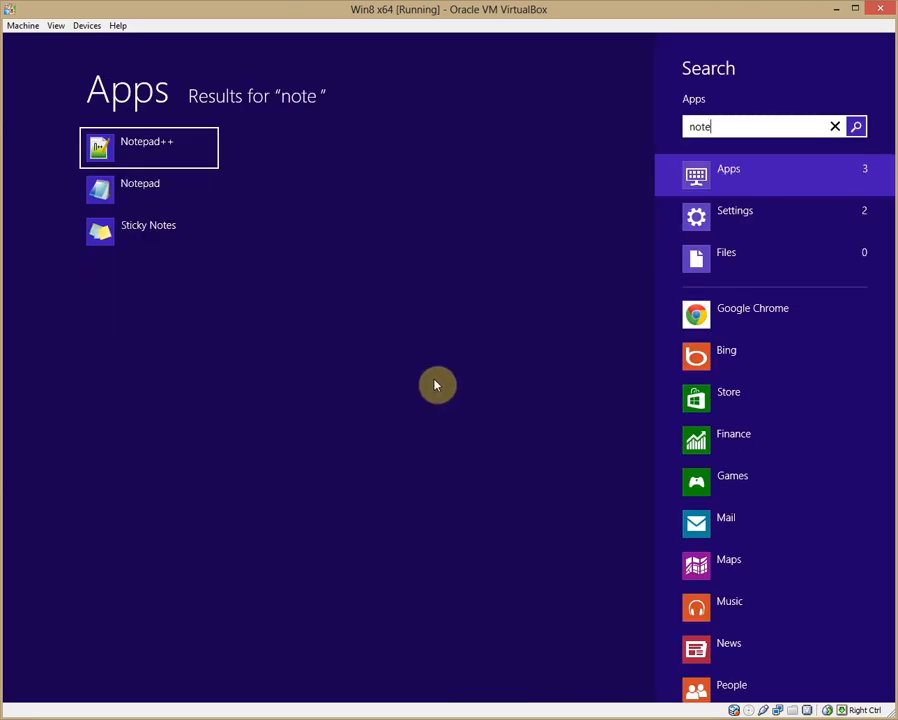
{"action": "right_click", "coordinate": [148, 188]}
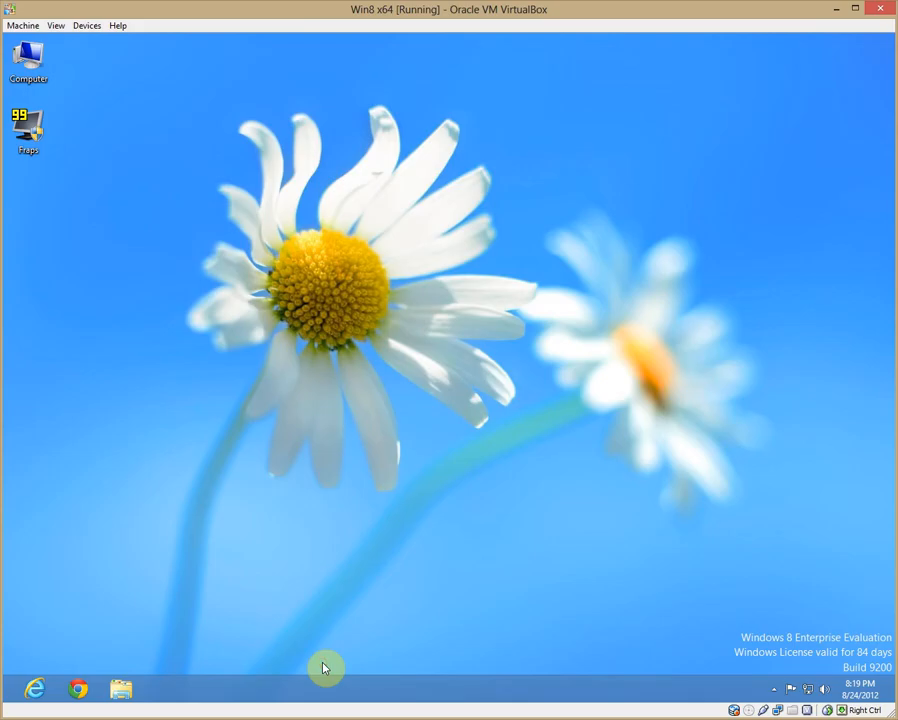
Bring up the Notepad shortcut's Properties in Windows Accessories for a launch hotkey
{"action": "right_click", "coordinate": [312, 236]}
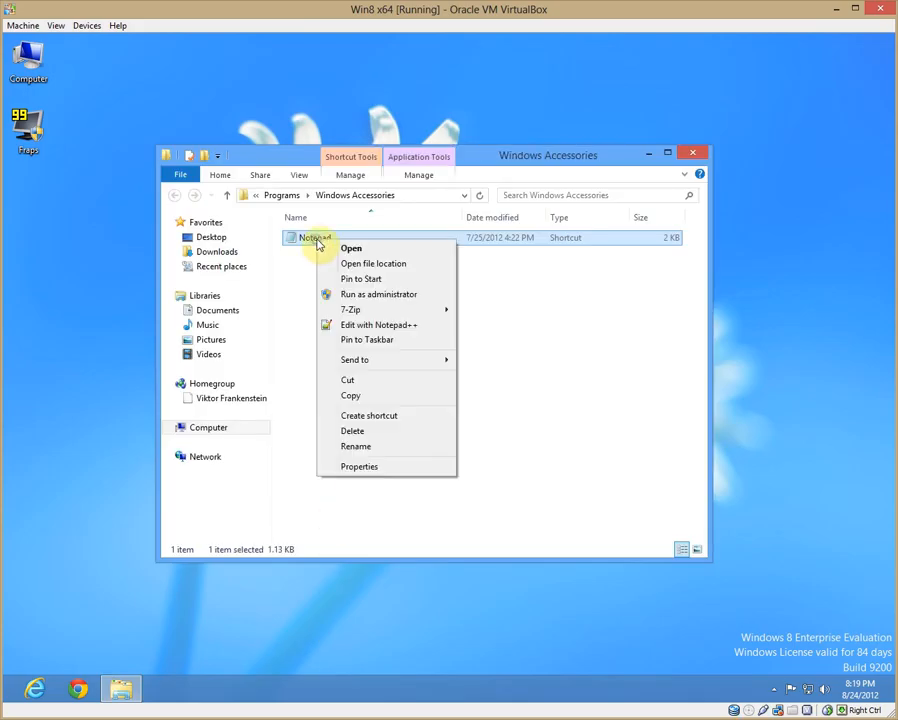
{"action": "mouse_move", "coordinate": [386, 468]}
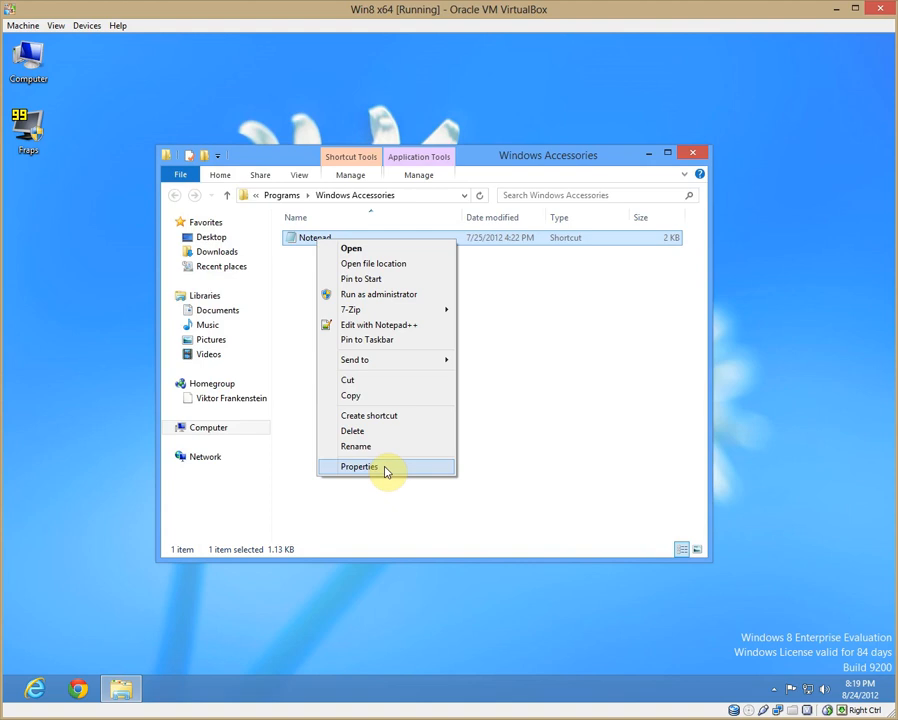
{"action": "left_click", "coordinate": [358, 468]}
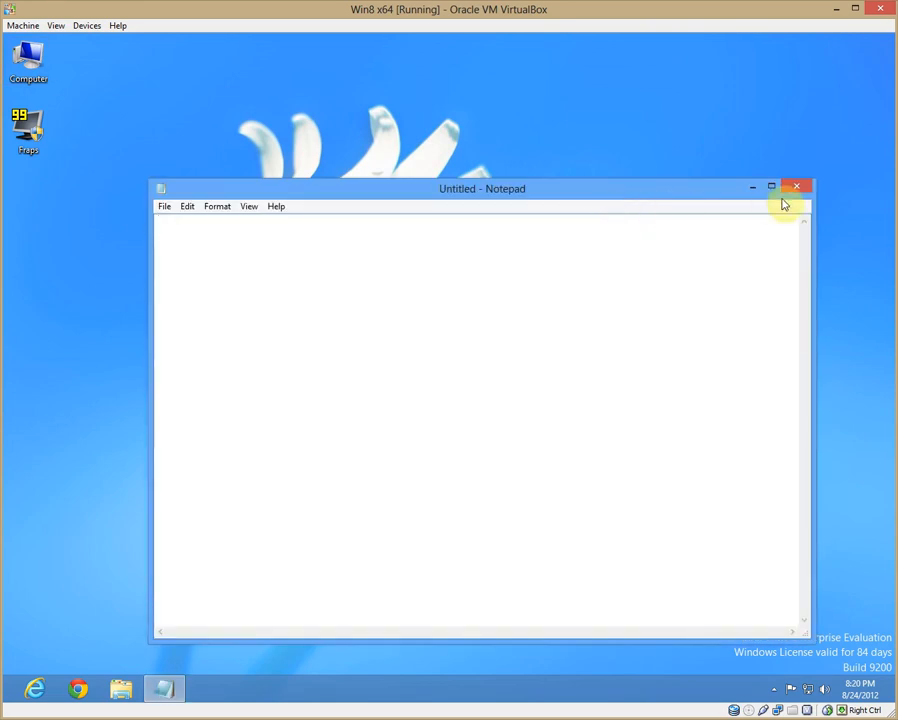
Close the blank untitled Notepad window
{"action": "left_click", "coordinate": [796, 188]}
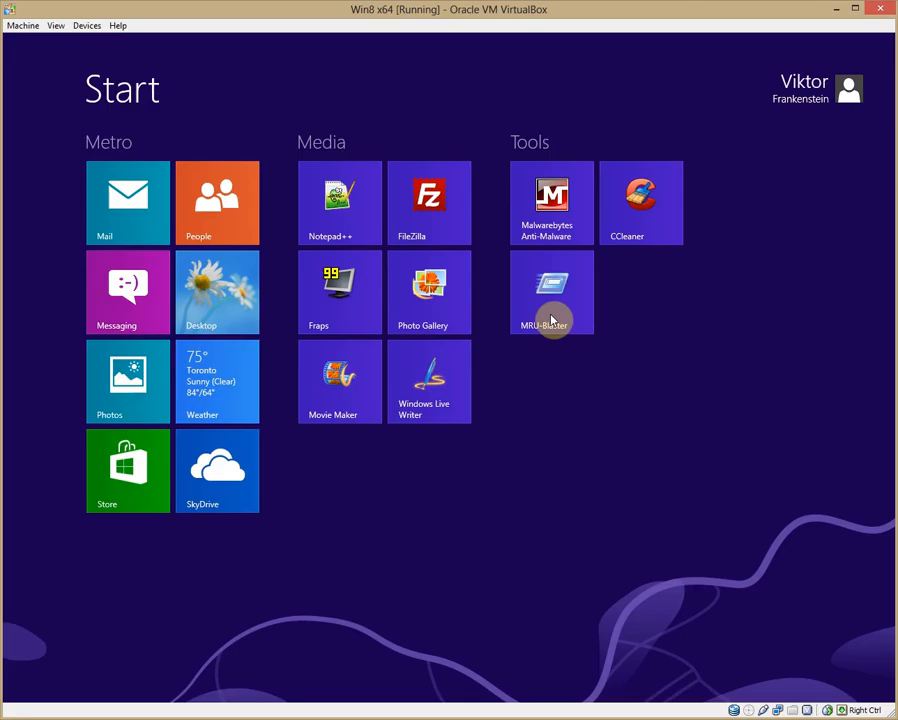
Search 'wor', select WordPad and go to its shortcut folder in Windows Accessories
{"action": "type", "text": "wor"}
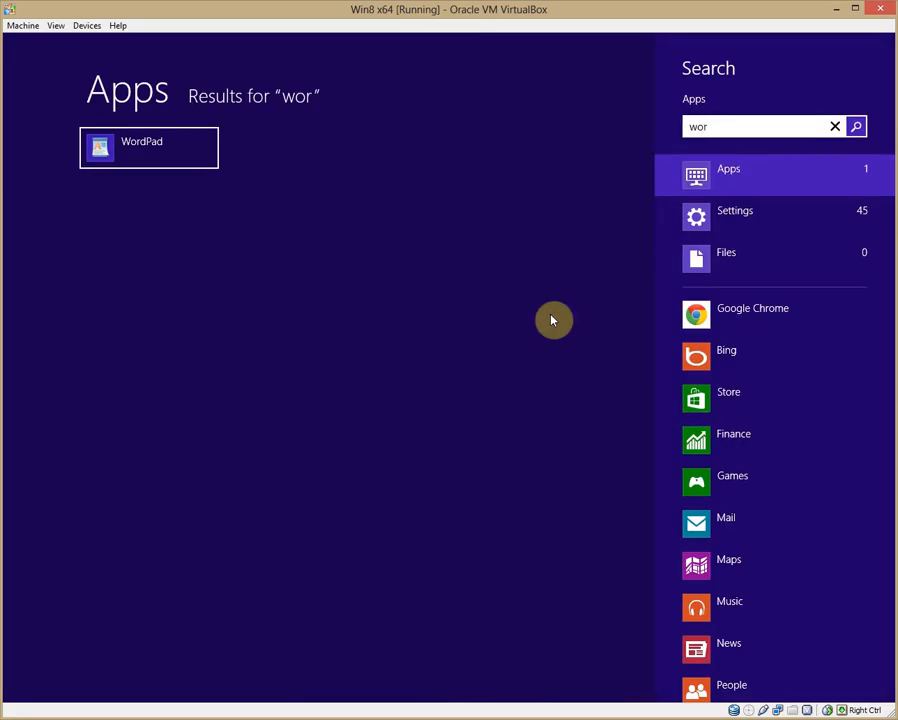
{"action": "left_click", "coordinate": [148, 148]}
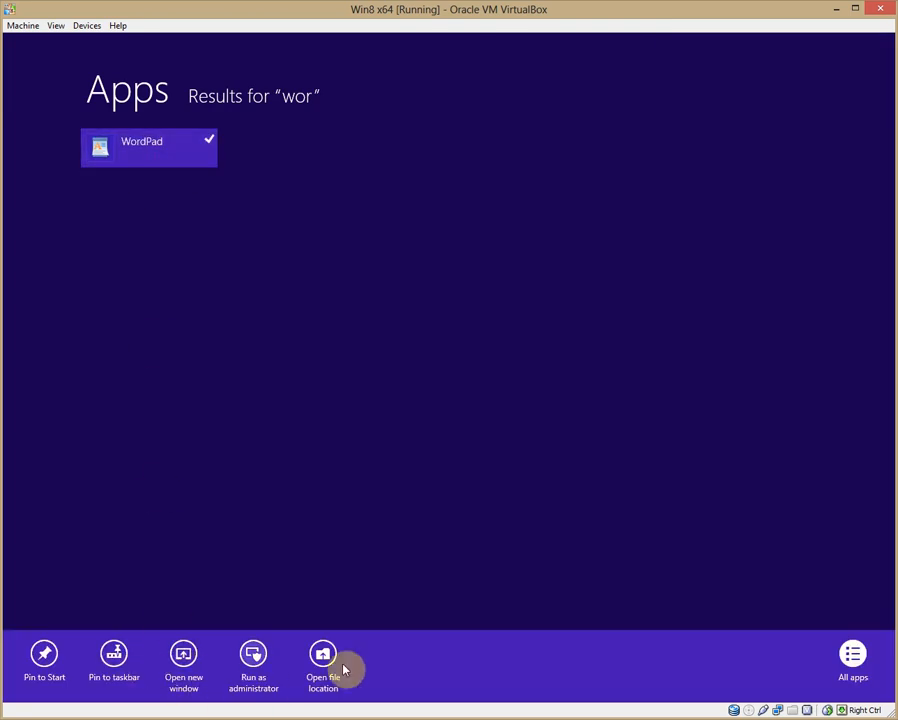
{"action": "left_click", "coordinate": [322, 664]}
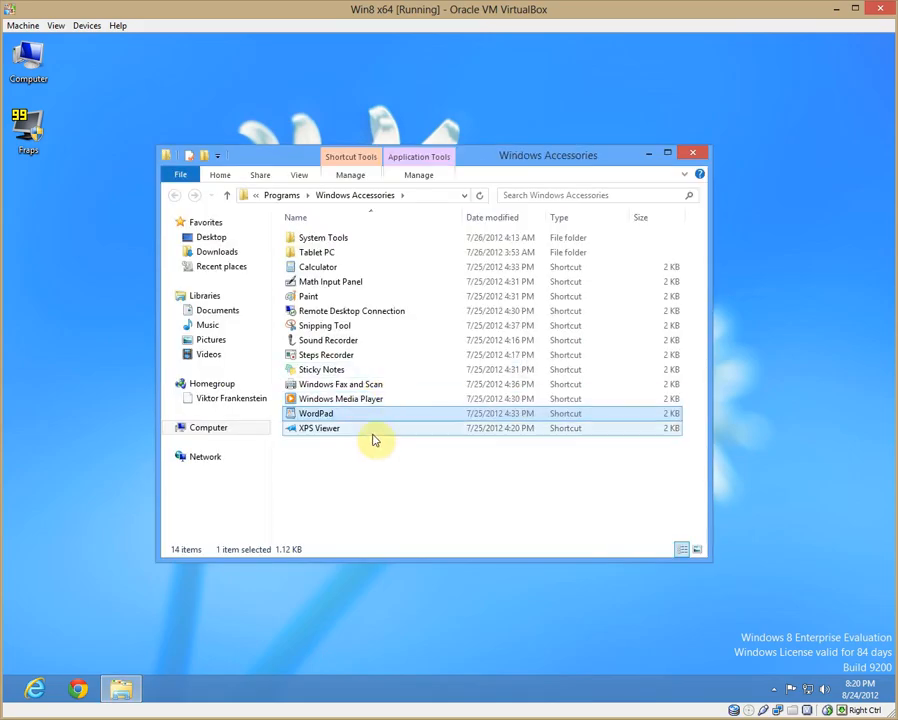
{"action": "mouse_move", "coordinate": [324, 412]}
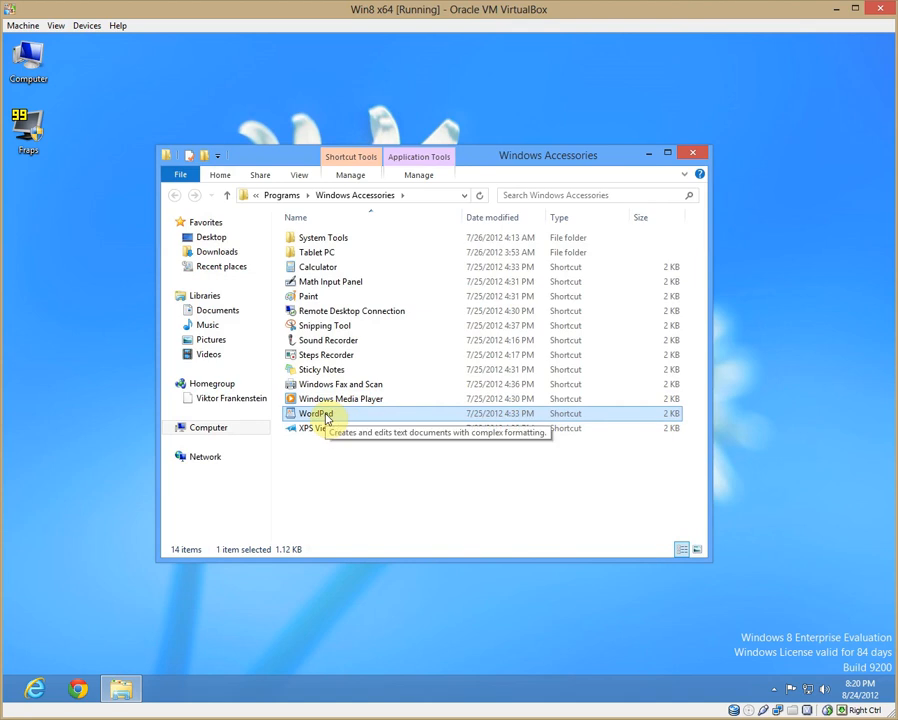
Give the WordPad shortcut the Ctrl+Alt+W launch hotkey and apply it
{"action": "right_click", "coordinate": [316, 412]}
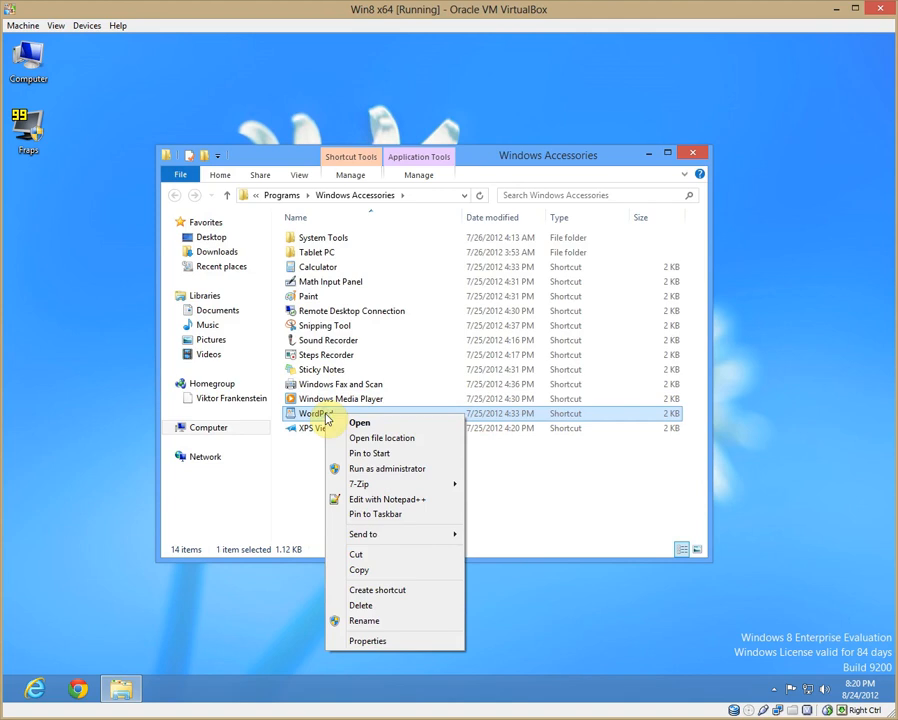
{"action": "left_click", "coordinate": [368, 640]}
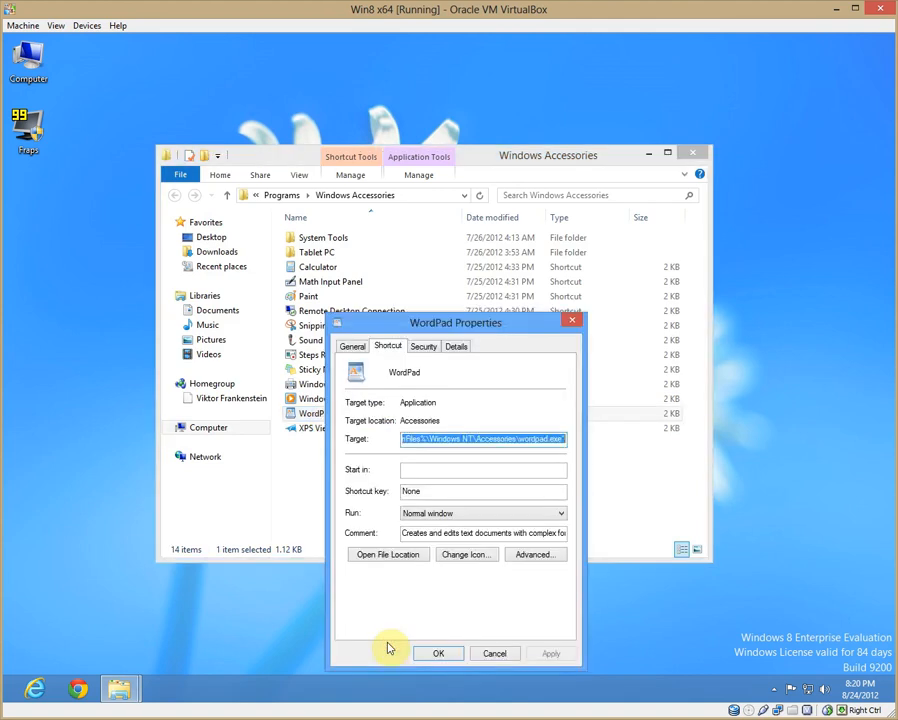
{"action": "mouse_move", "coordinate": [466, 554]}
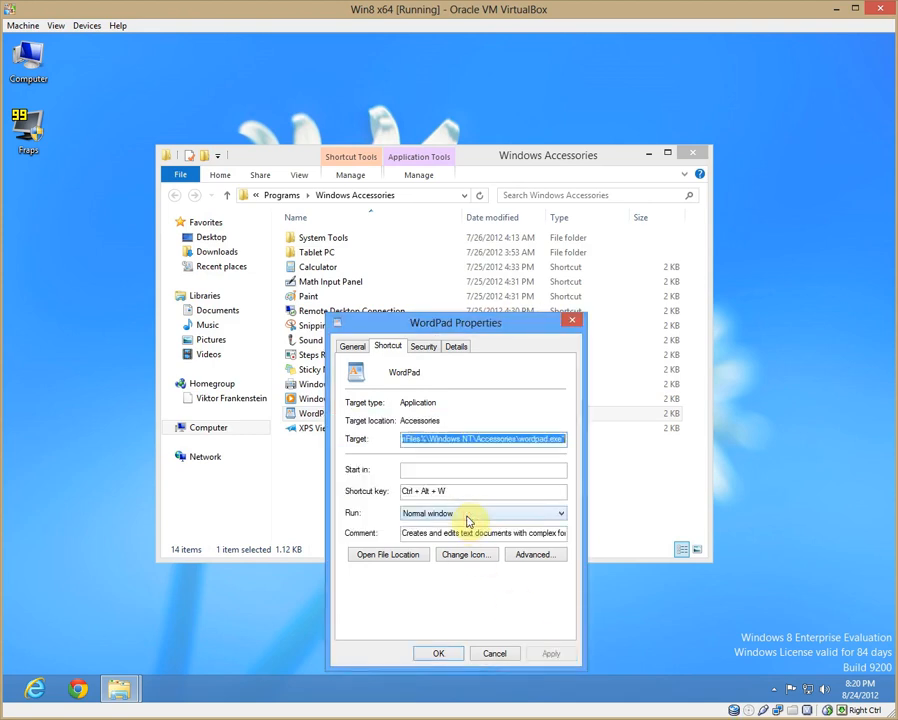
{"action": "left_click", "coordinate": [438, 652]}
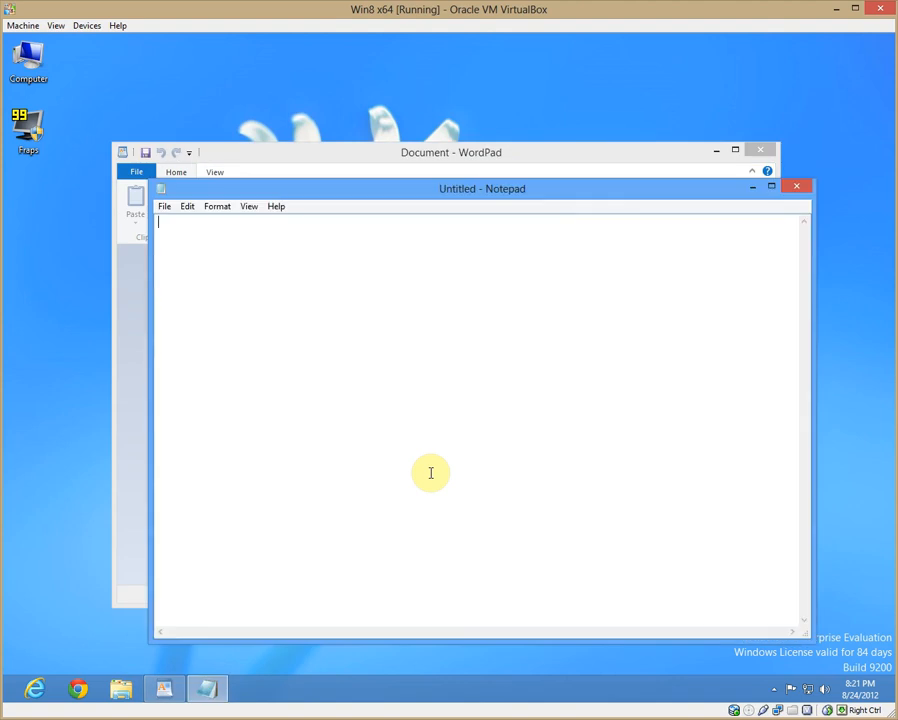
Close the Notepad and WordPad windows, leaving the desktop clear
{"action": "left_click", "coordinate": [796, 186]}
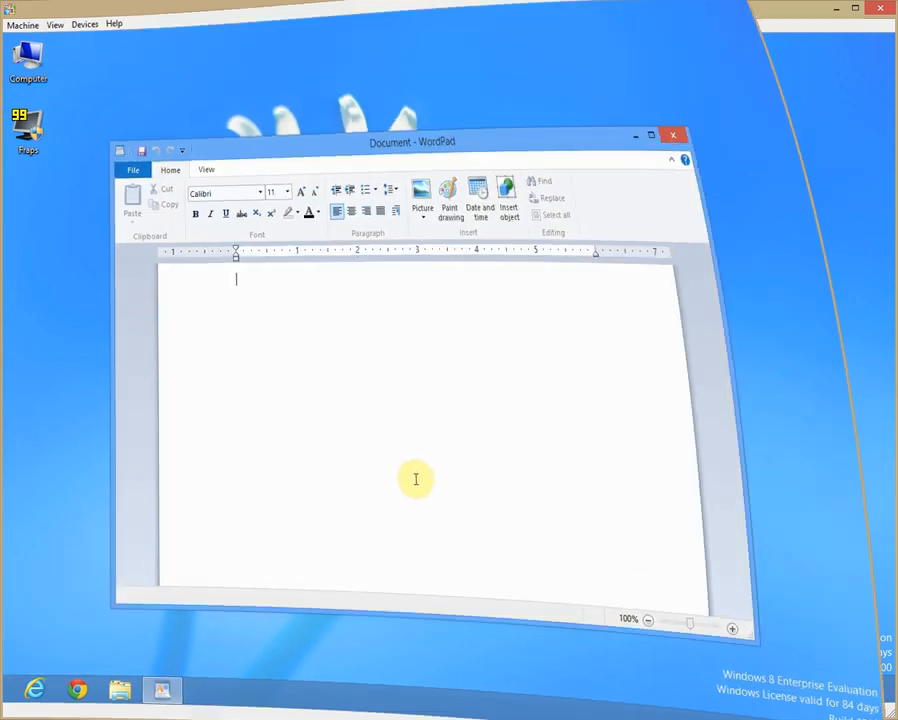
{"action": "left_click", "coordinate": [672, 136]}
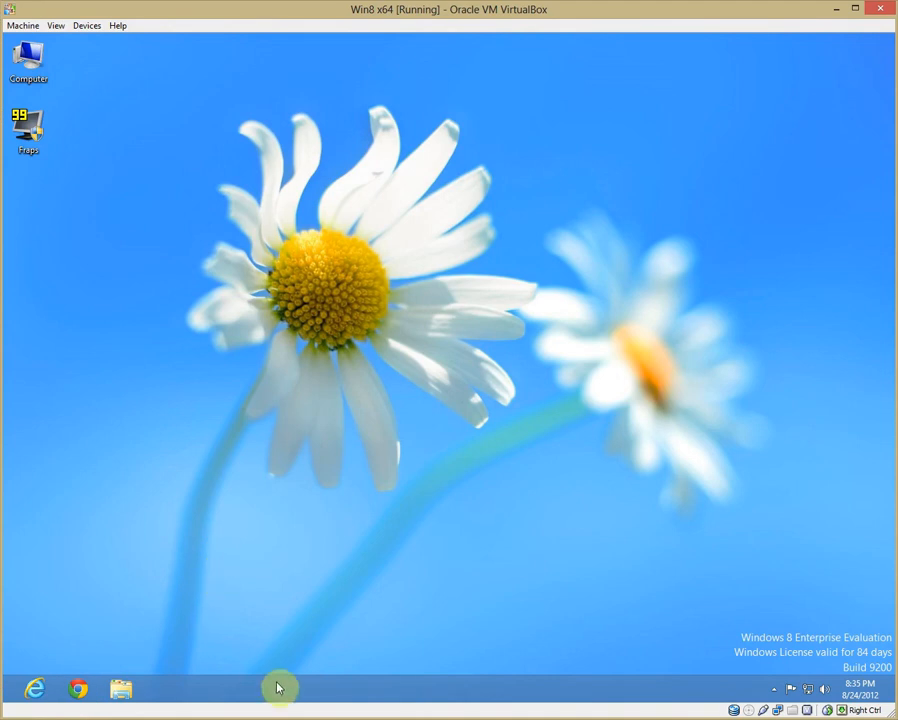
{"action": "mouse_move", "coordinate": [314, 696]}
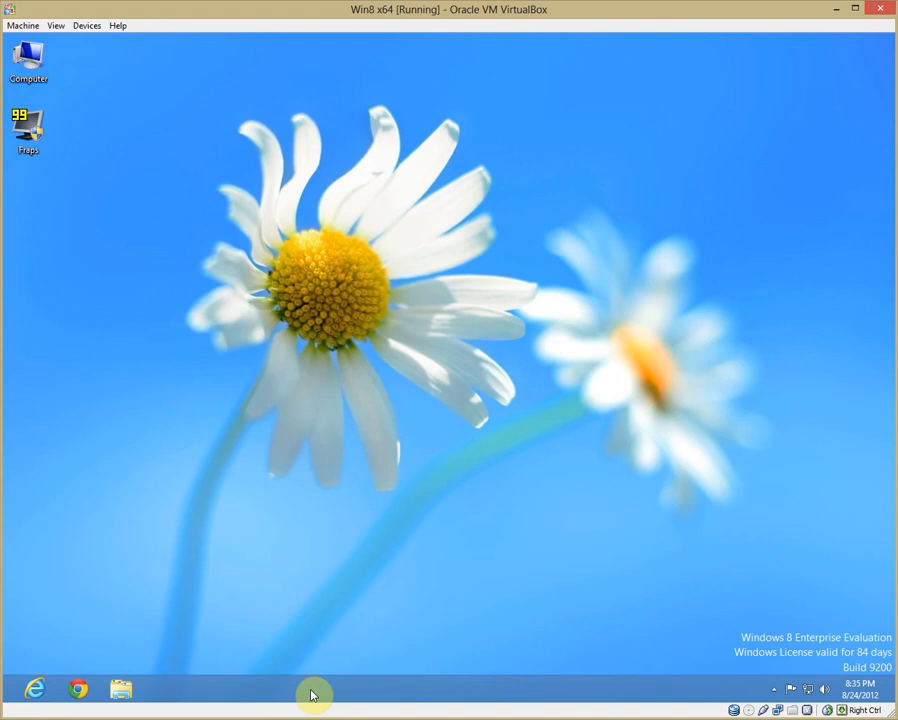
Bring up Shut Down Windows via the desktop's Alt+Space menu, review the power options and cancel
{"action": "key", "text": "alt+space"}
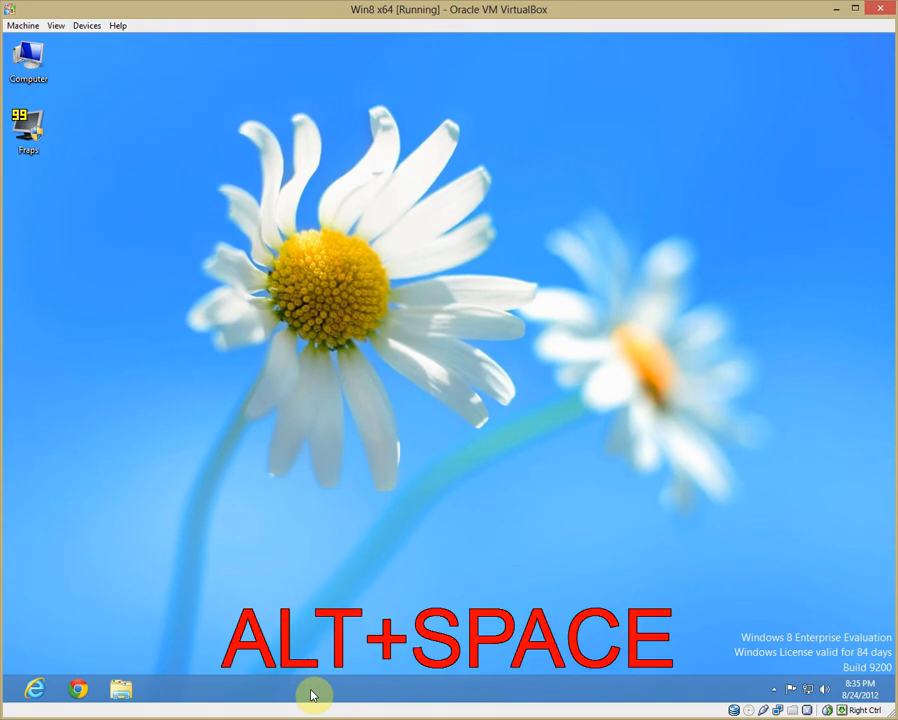
{"action": "key", "text": "alt+space"}
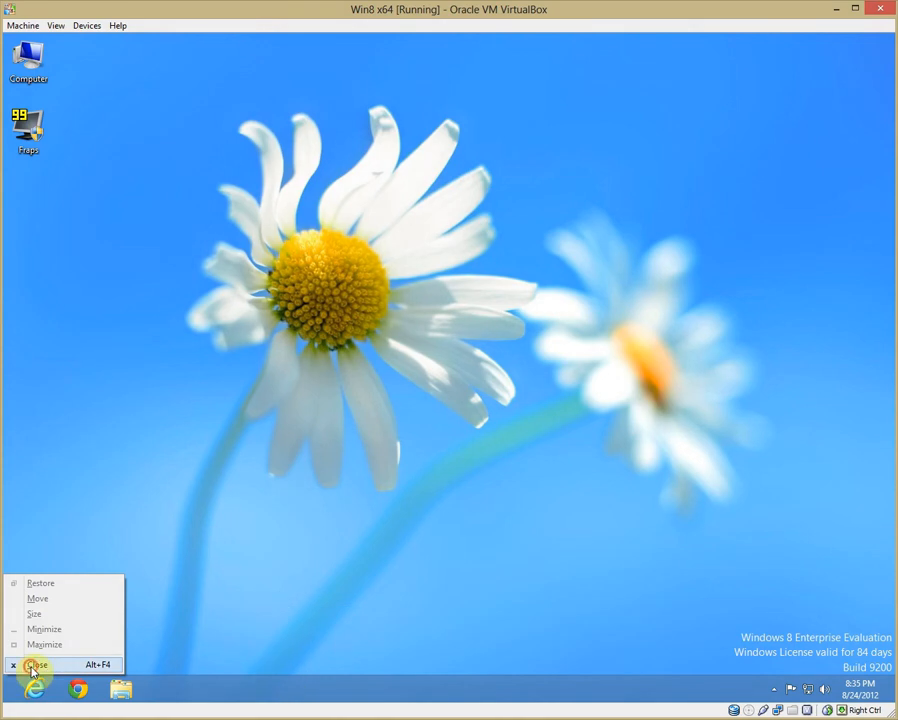
{"action": "left_click", "coordinate": [36, 664]}
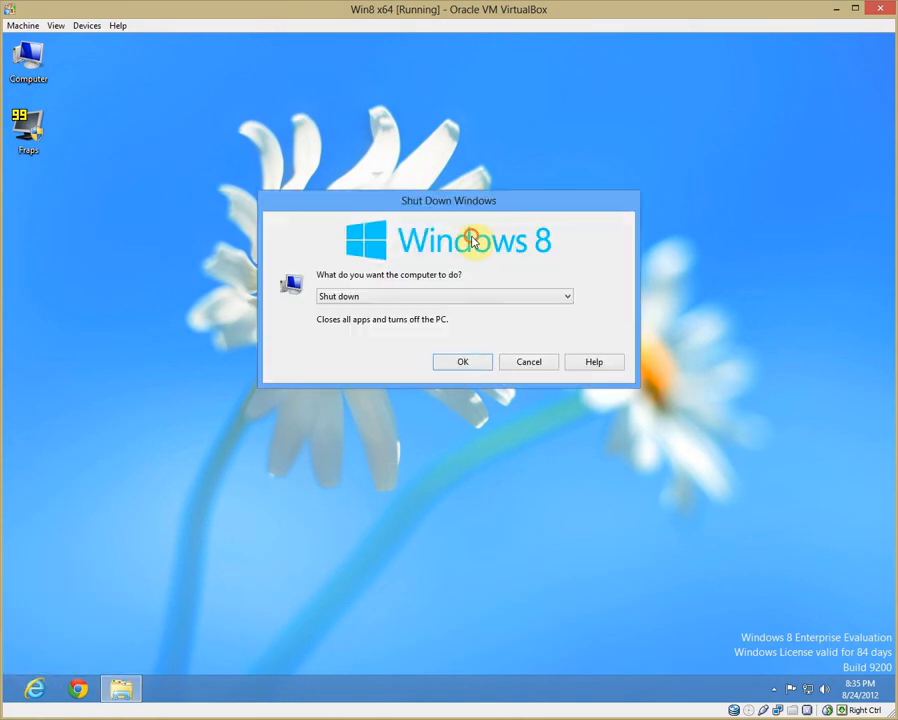
{"action": "left_click", "coordinate": [564, 296]}
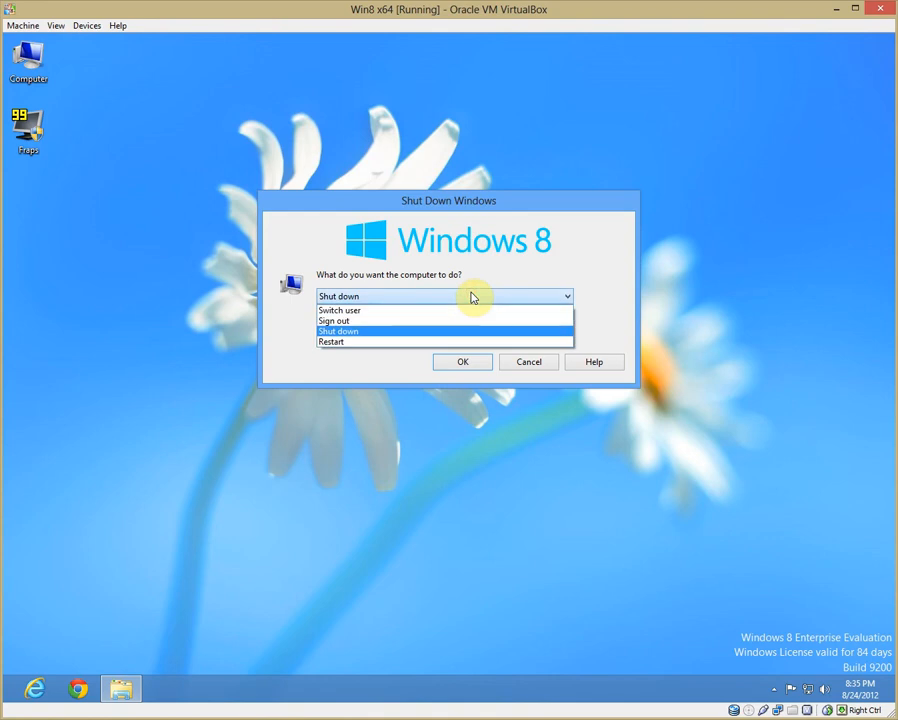
{"action": "mouse_move", "coordinate": [420, 310]}
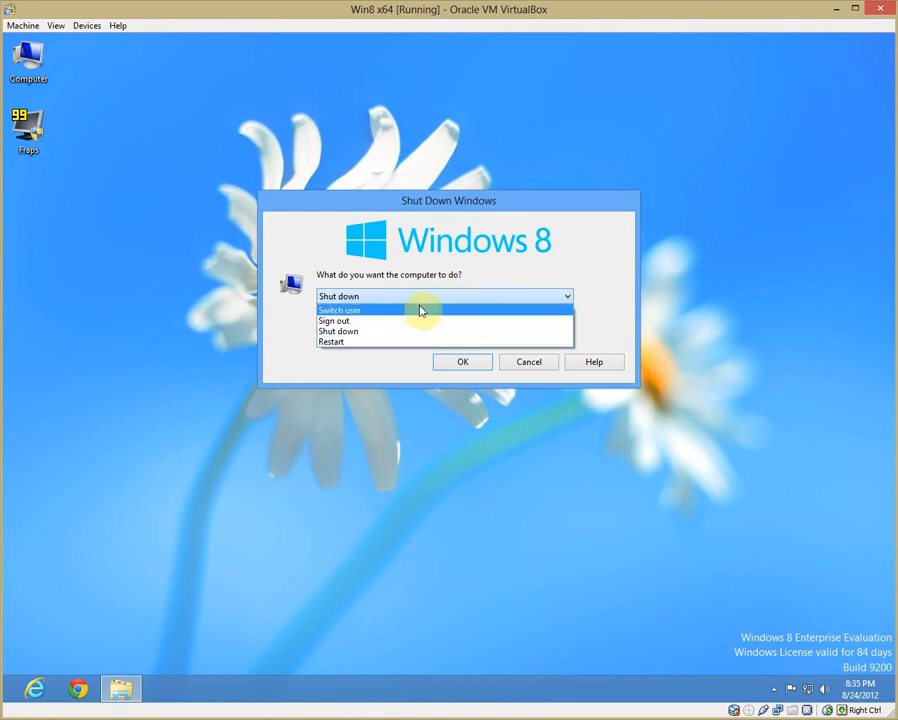
{"action": "mouse_move", "coordinate": [396, 342]}
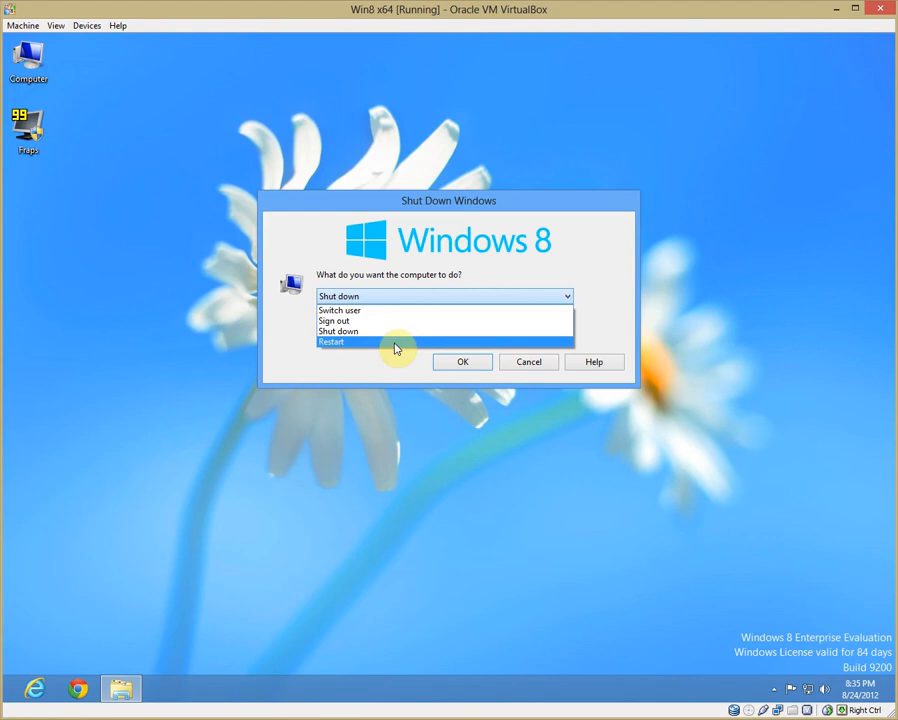
{"action": "left_click", "coordinate": [528, 360]}
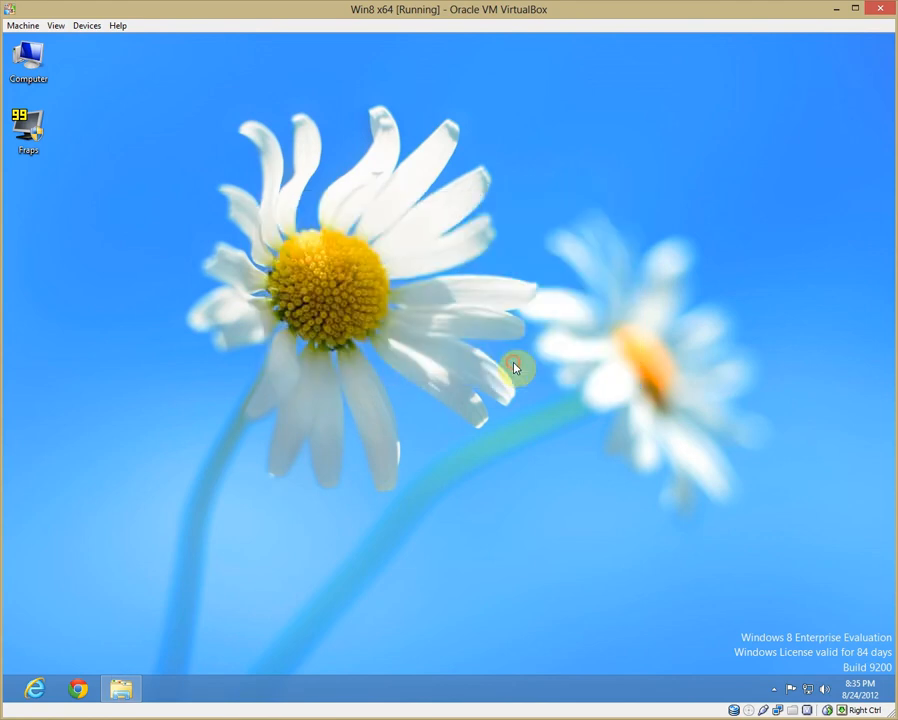
{"action": "mouse_move", "coordinate": [432, 692]}
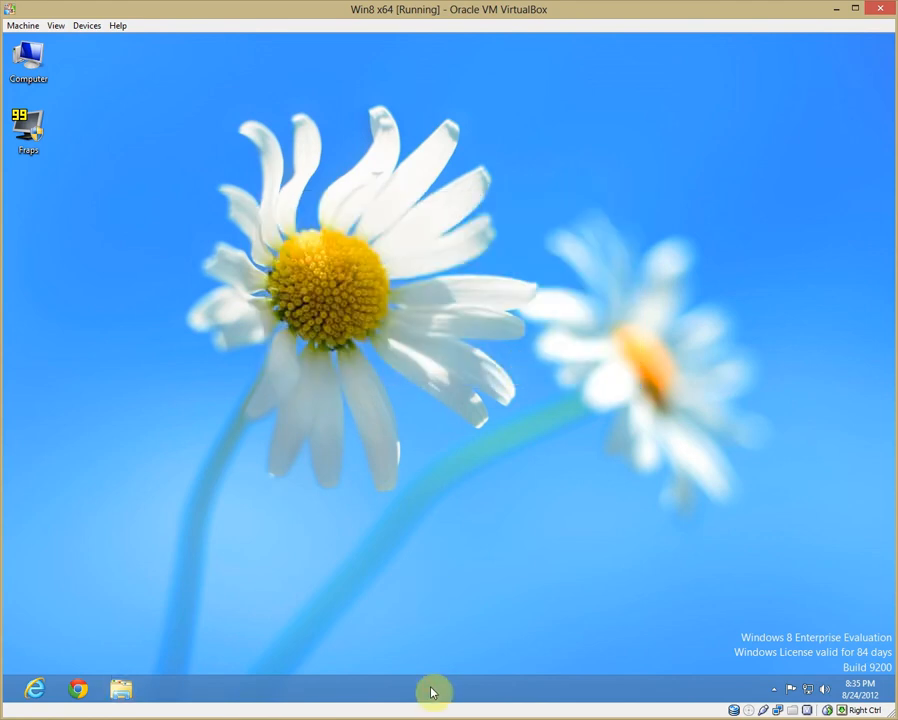
Reopen Shut Down Windows directly with Alt+F4 and dismiss it again
{"action": "right_click", "coordinate": [80, 688]}
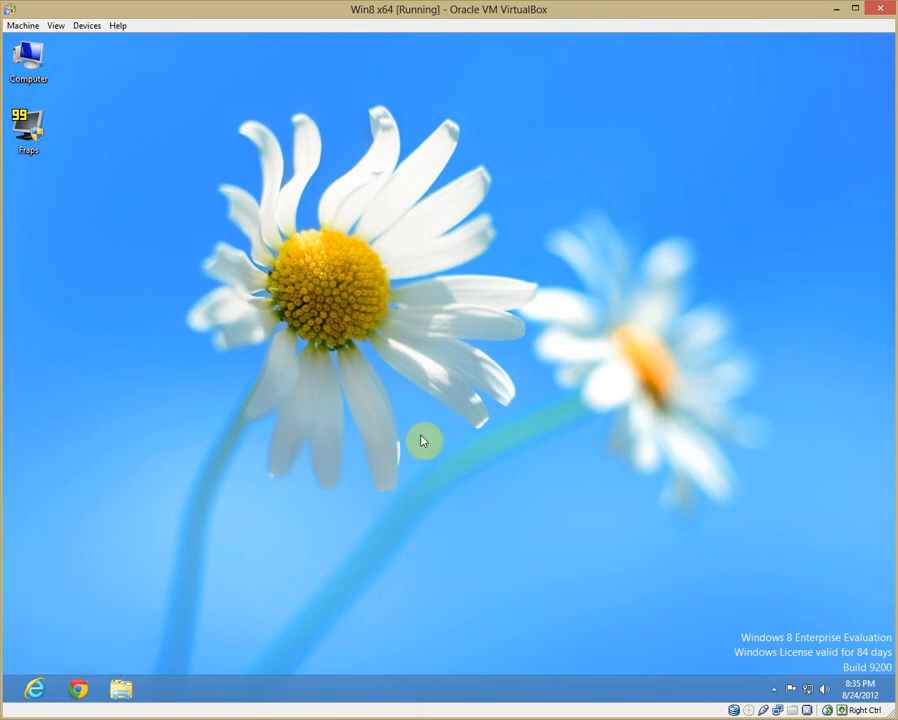
{"action": "key", "text": "Alt+F4"}
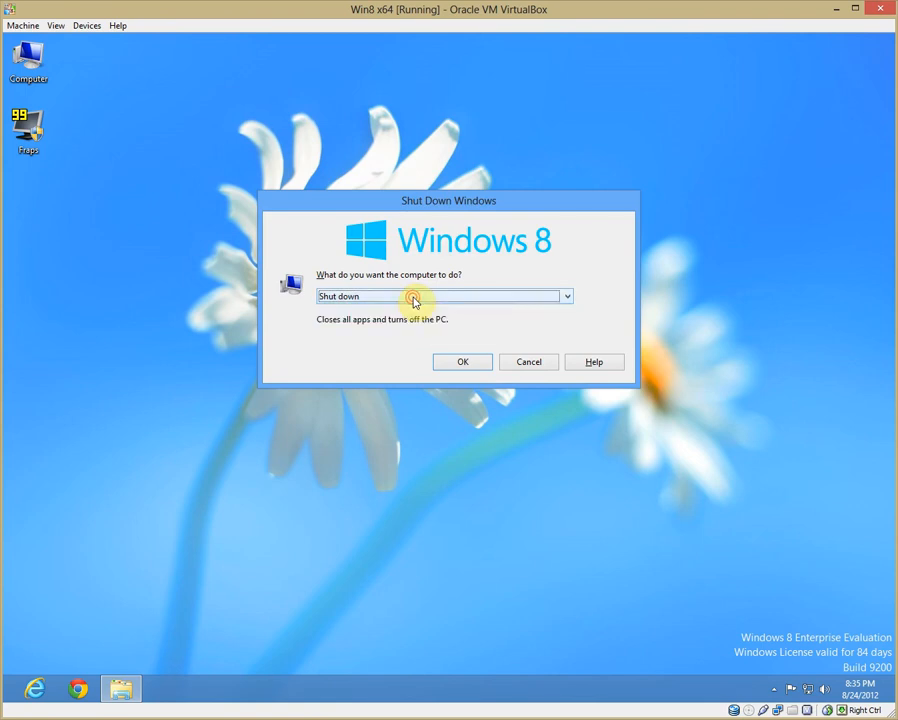
{"action": "left_click", "coordinate": [528, 360]}
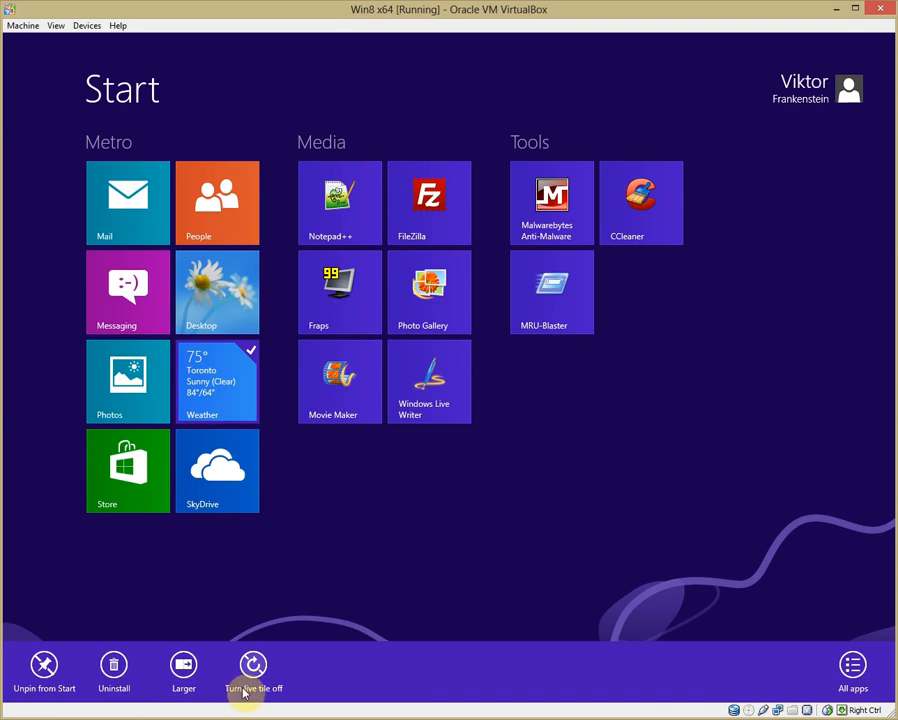
{"action": "mouse_move", "coordinate": [280, 584]}
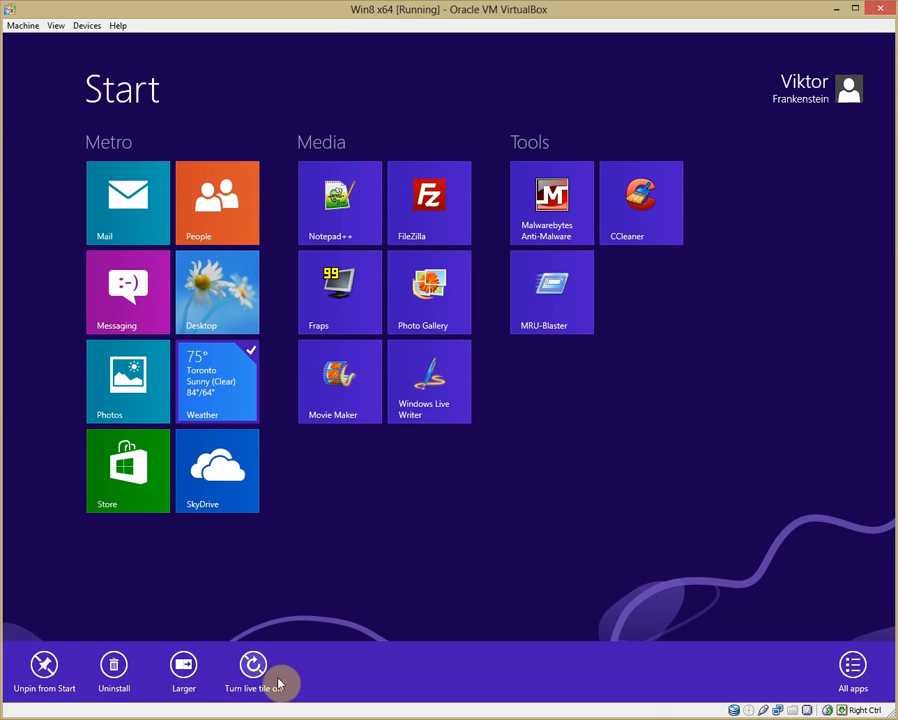
Turn the Metro group's Weather live tile off so it shows only its plain icon
{"action": "left_click", "coordinate": [252, 664]}
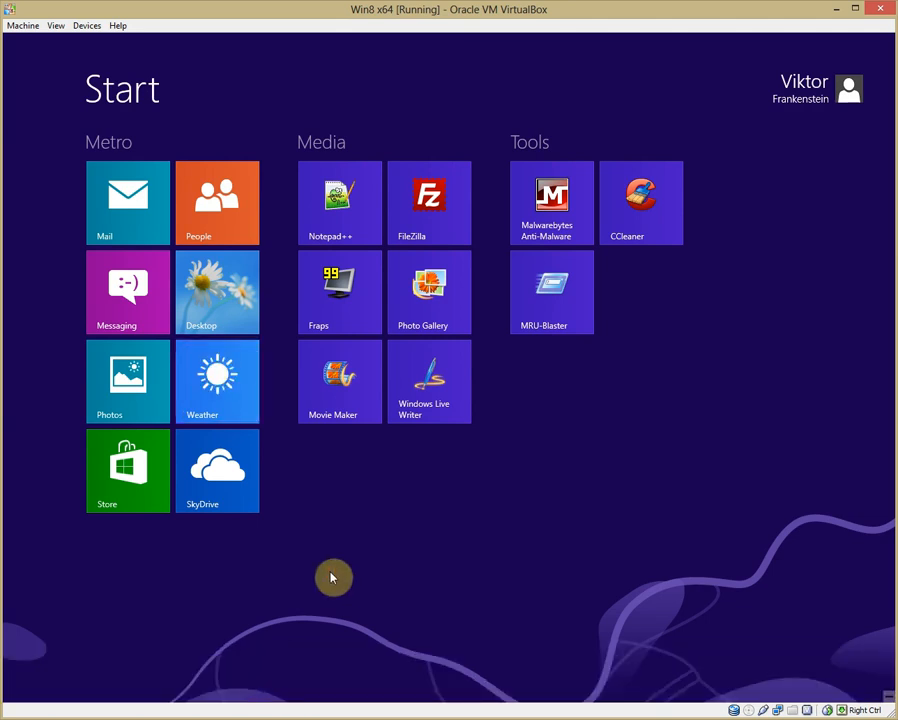
{"action": "mouse_move", "coordinate": [258, 588]}
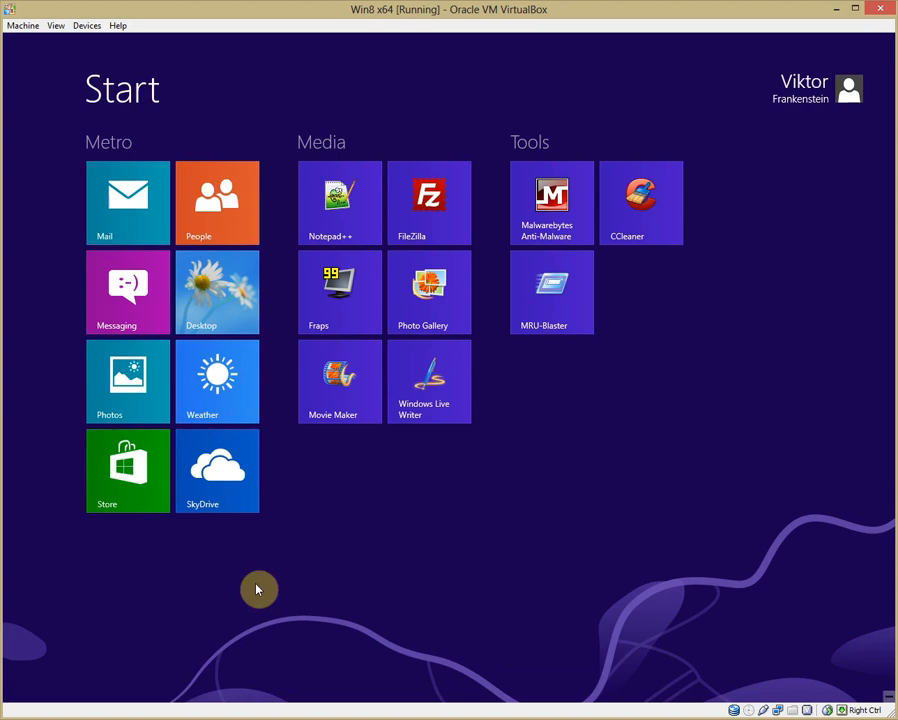
{"action": "mouse_move", "coordinate": [268, 270]}
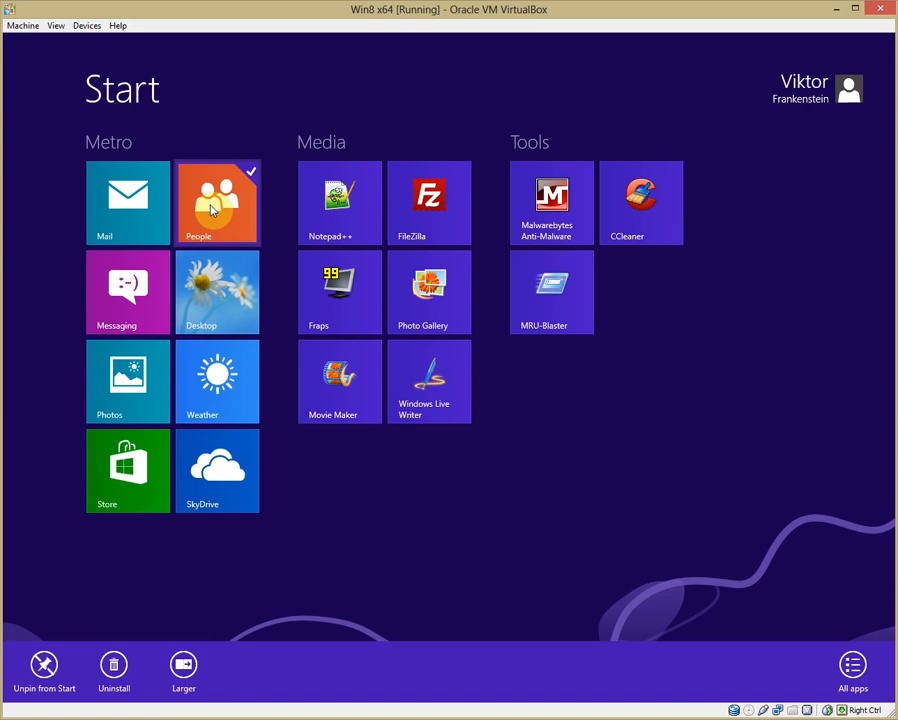
{"action": "left_click", "coordinate": [128, 202]}
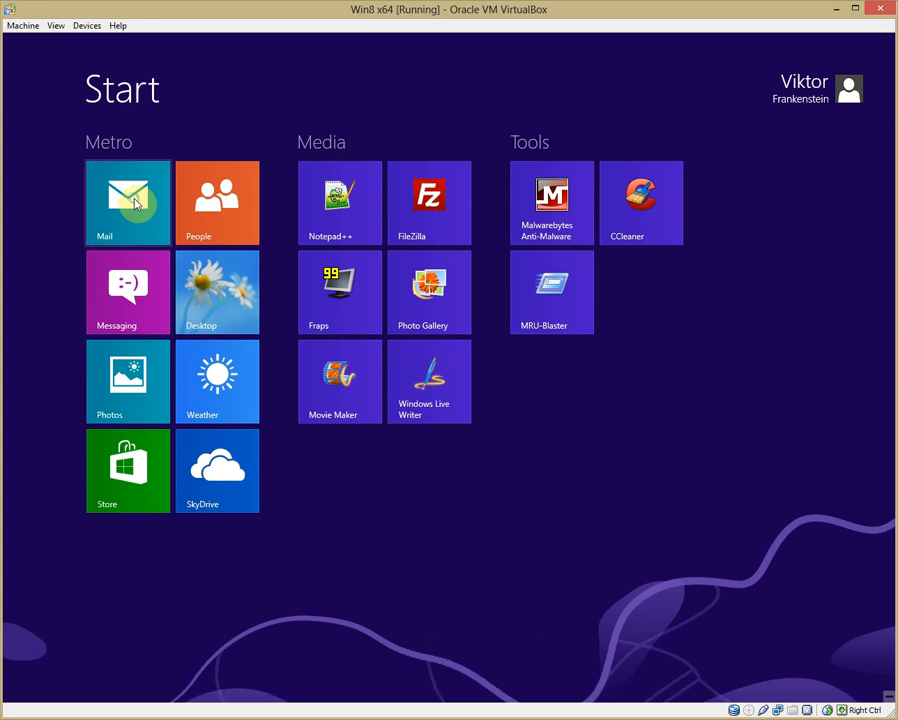
{"action": "mouse_move", "coordinate": [320, 586]}
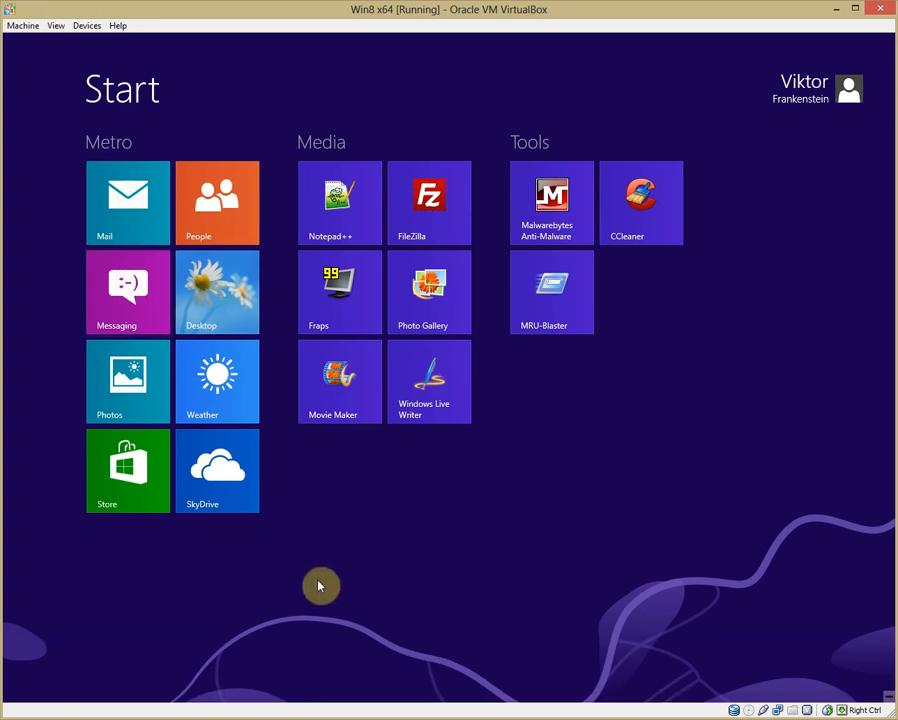
{"action": "mouse_move", "coordinate": [358, 536]}
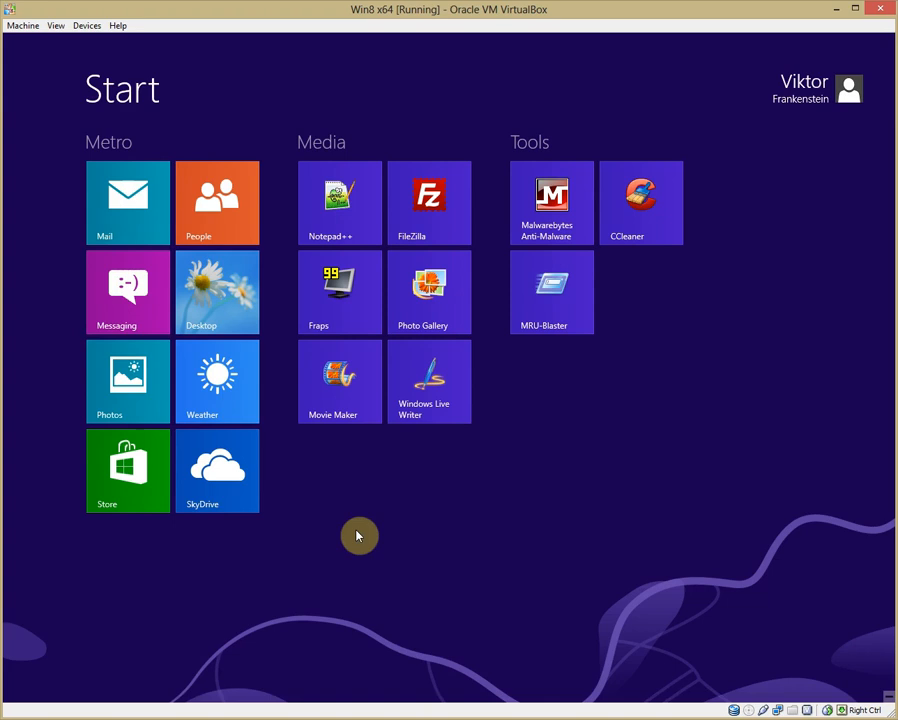
Pin the Downloads folder from File Explorer's Favorites to Start as a Tools-group tile
{"action": "left_click", "coordinate": [216, 292]}
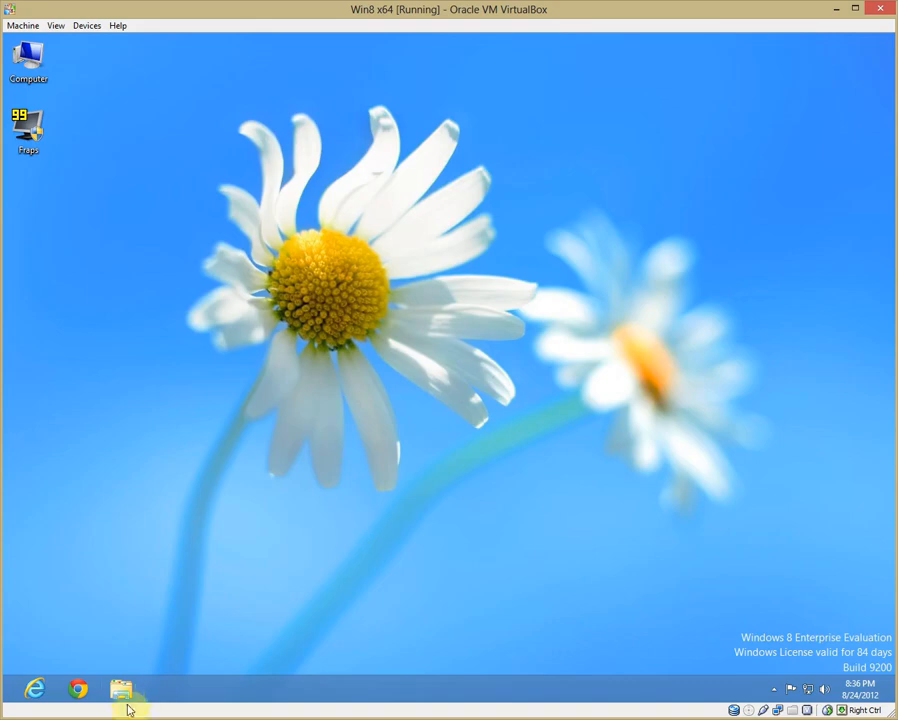
{"action": "left_click", "coordinate": [122, 688]}
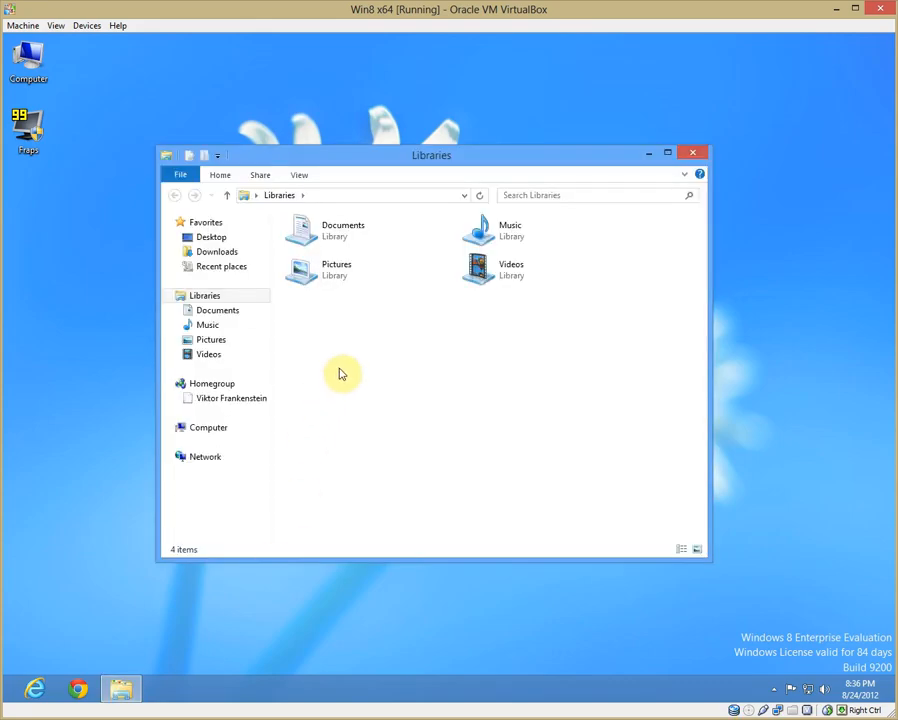
{"action": "left_click", "coordinate": [216, 252]}
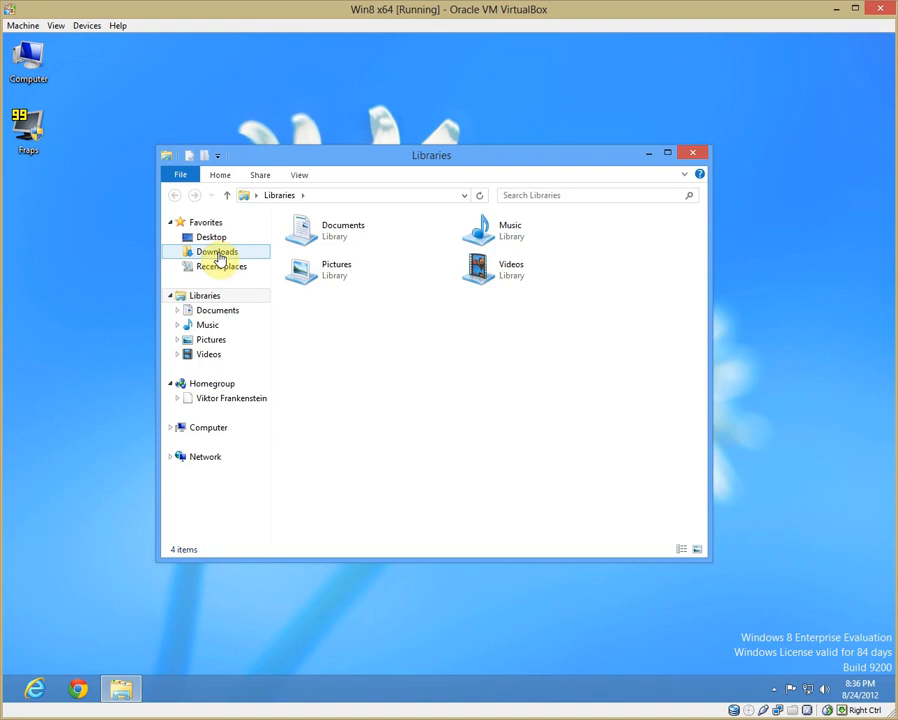
{"action": "right_click", "coordinate": [216, 252]}
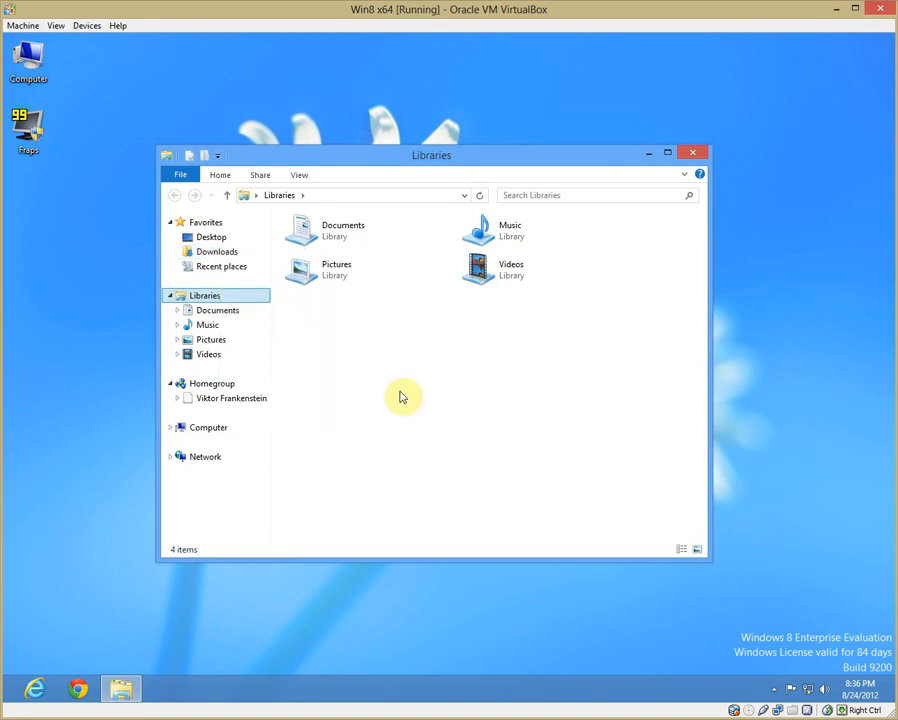
{"action": "left_click", "coordinate": [692, 152]}
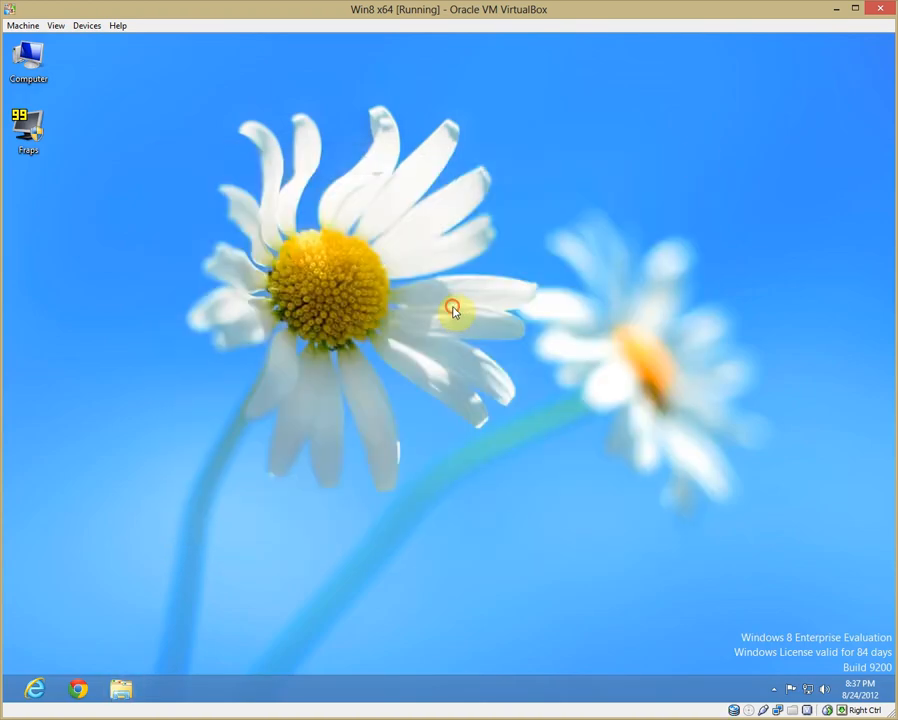
{"action": "key", "text": "Super"}
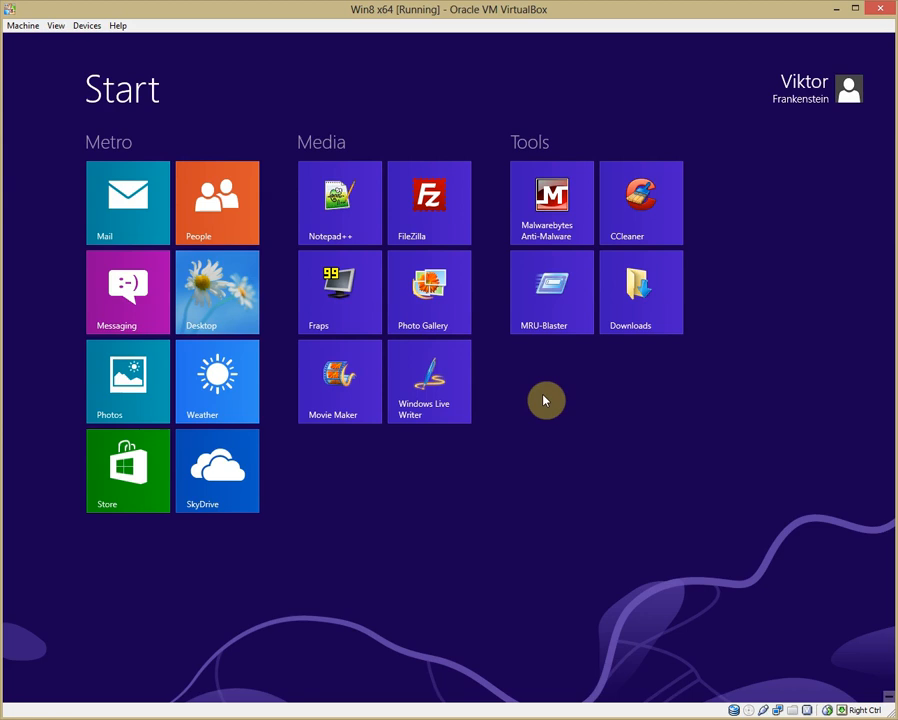